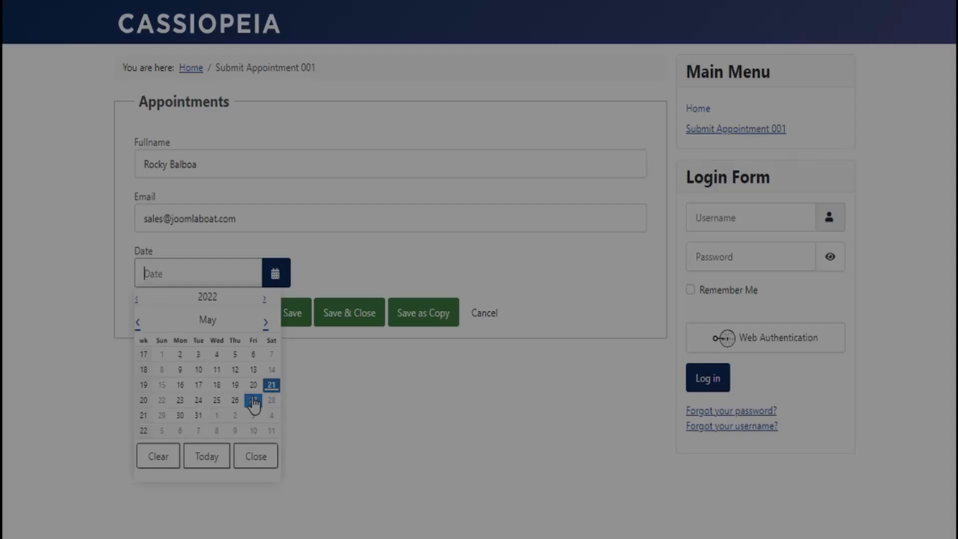
Pick a date in the front-end appointment form's date picker
{"action": "left_click", "coordinate": [349, 312]}
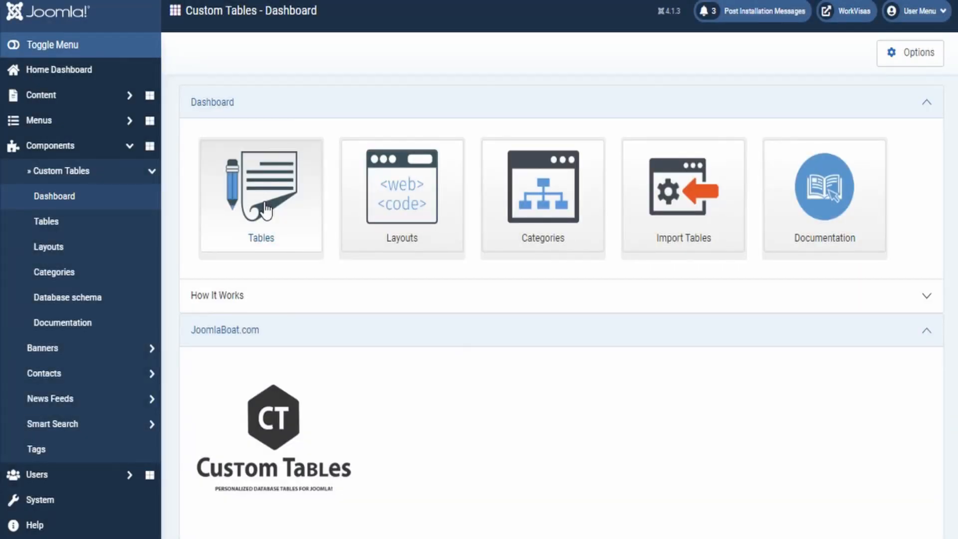
{"action": "left_click", "coordinate": [260, 195]}
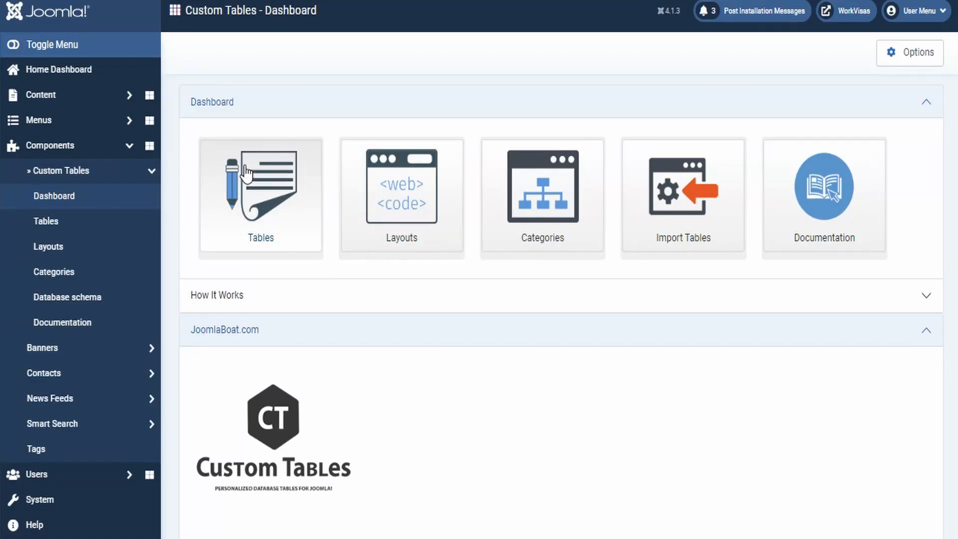
Create the Appointments table, described as 'Provide your contact information here.', and save it
{"action": "left_click", "coordinate": [260, 197]}
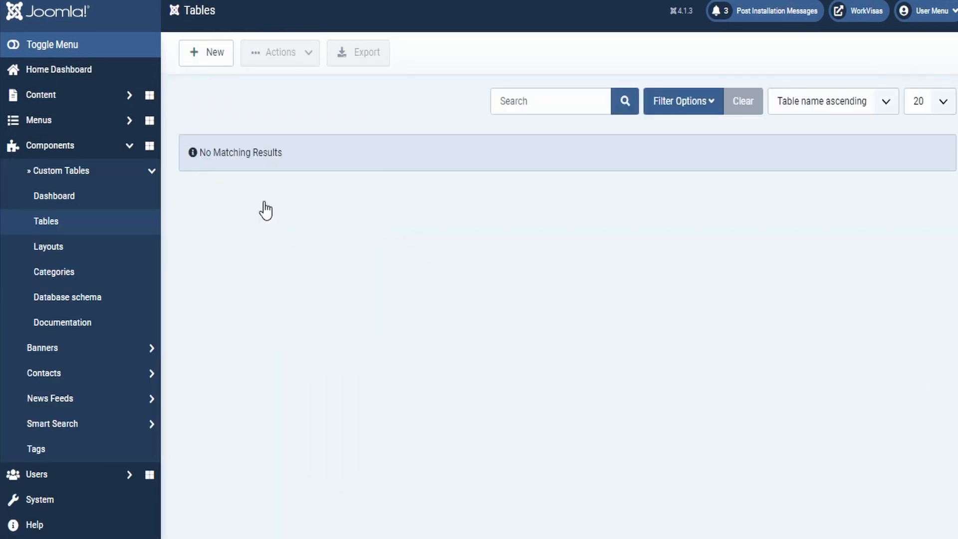
{"action": "left_click", "coordinate": [206, 53]}
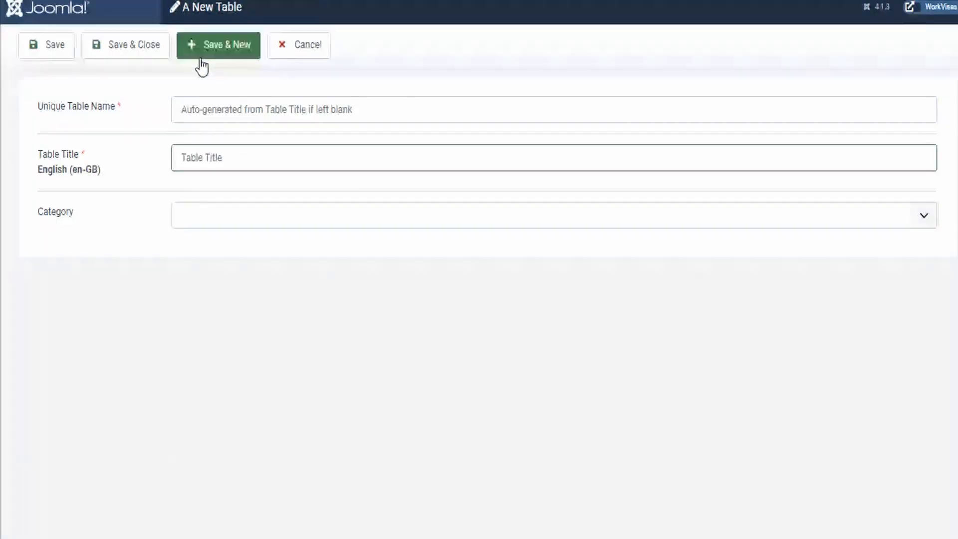
{"action": "left_click", "coordinate": [218, 45]}
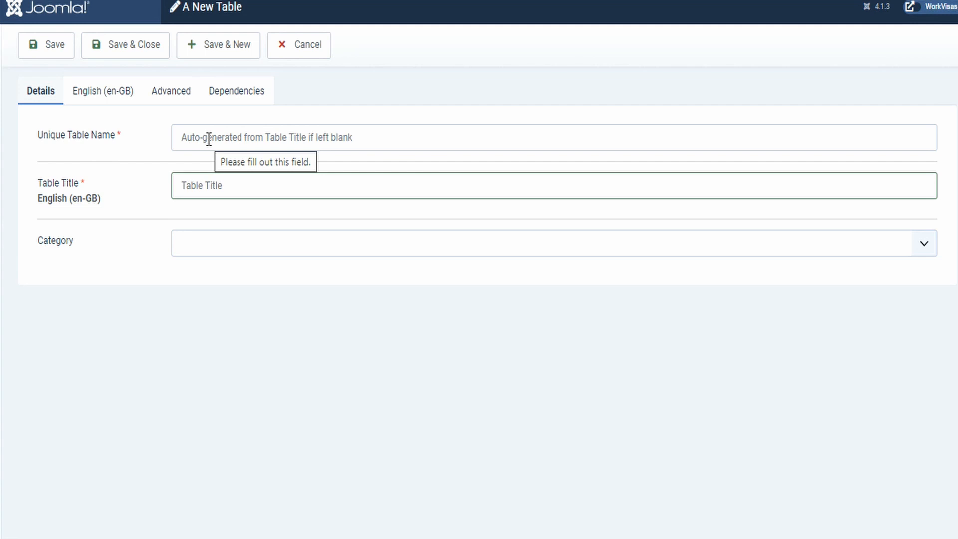
{"action": "type", "text": "Appointm"}
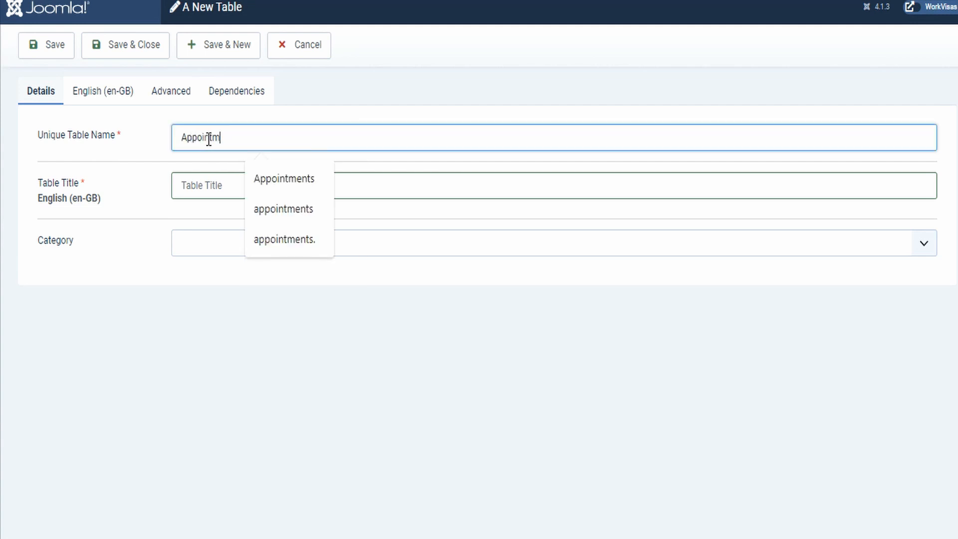
{"action": "left_click", "coordinate": [283, 179]}
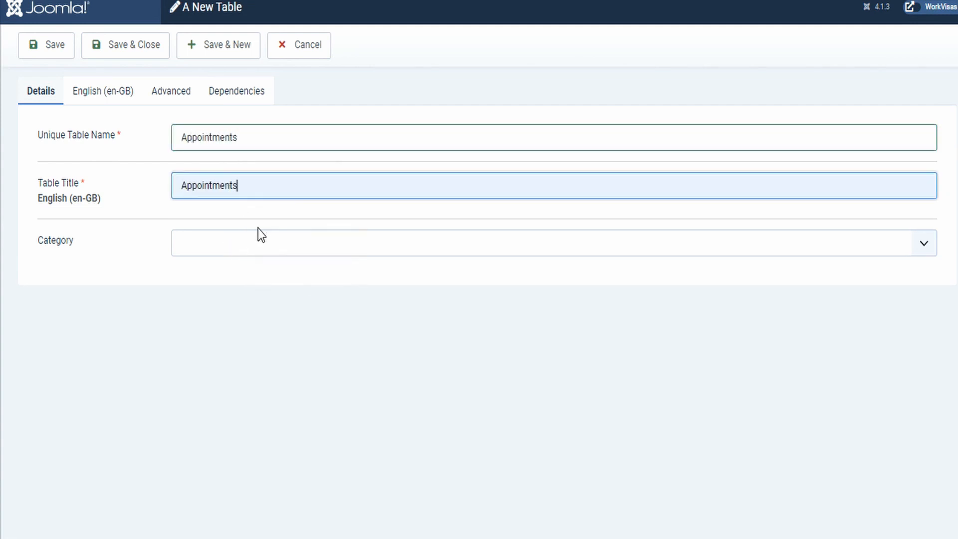
{"action": "left_click", "coordinate": [103, 90]}
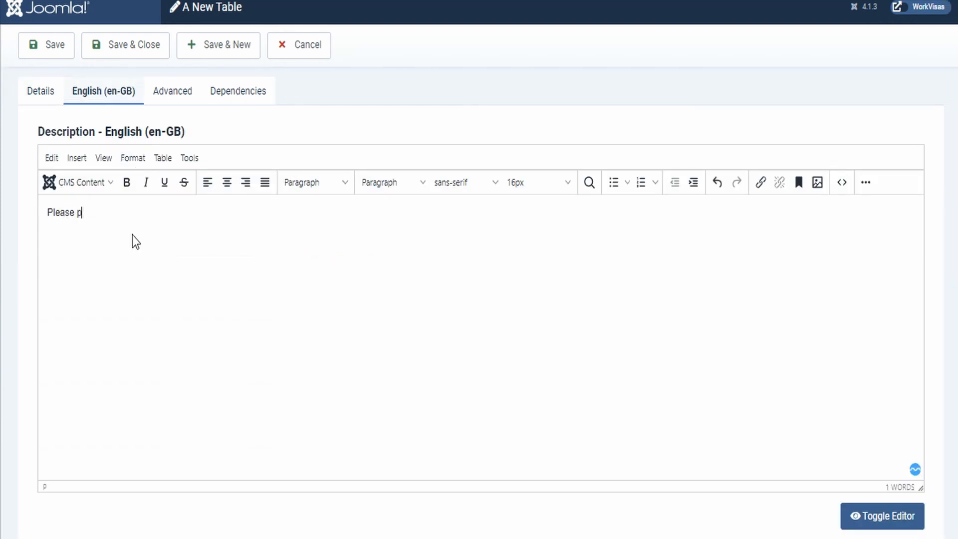
{"action": "type", "text": "rovide your contact"}
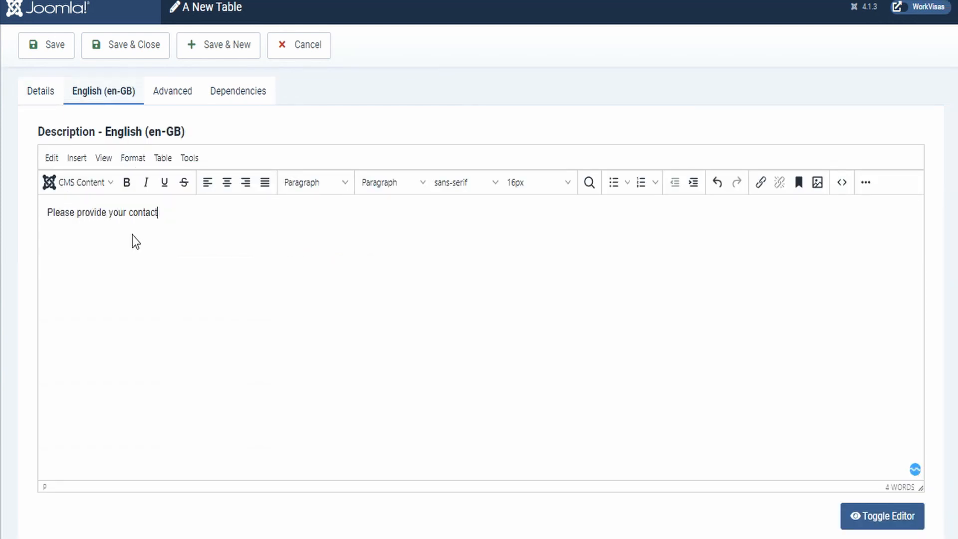
{"action": "type", "text": "information here."}
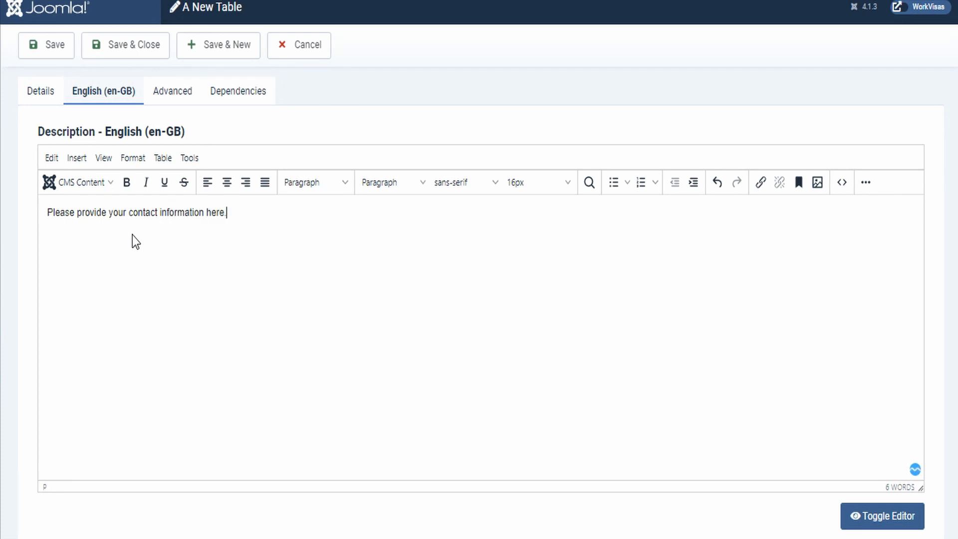
{"action": "left_click", "coordinate": [124, 45]}
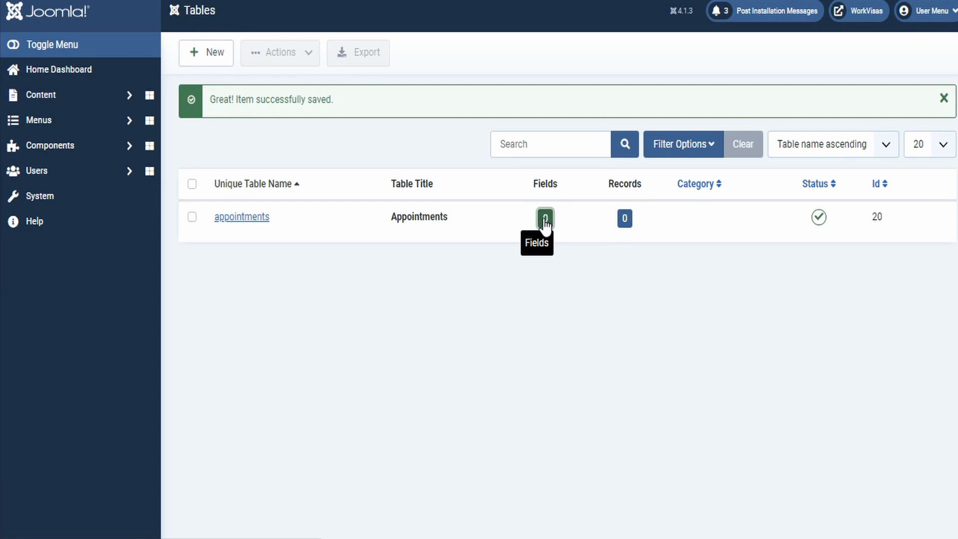
Add required fields Fullname (text string), Email (Email type) and Date (Date type)
{"action": "left_click", "coordinate": [544, 218]}
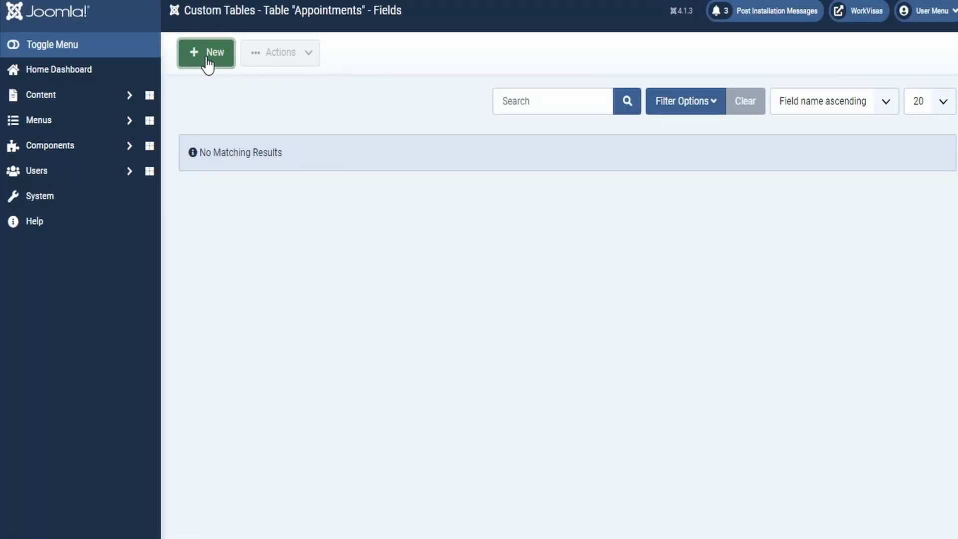
{"action": "left_click", "coordinate": [206, 52]}
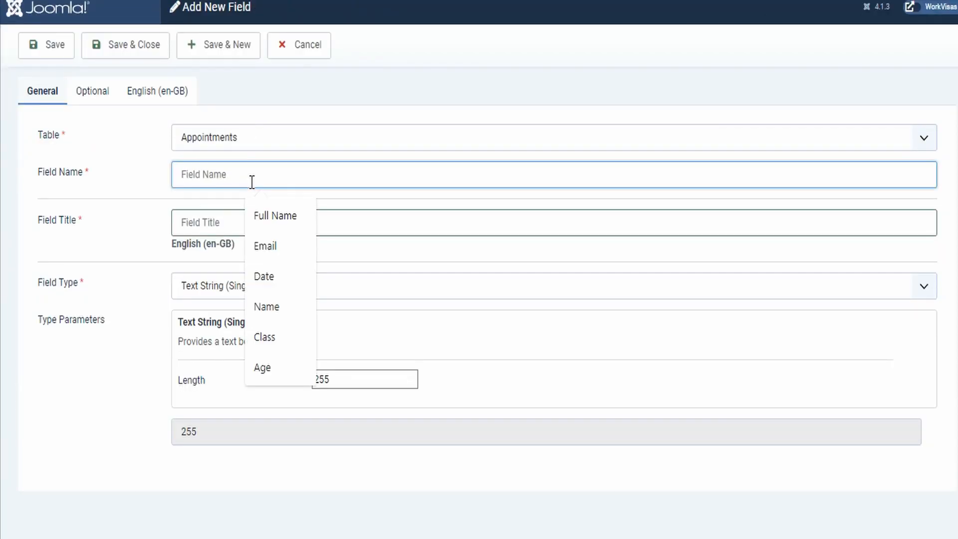
{"action": "left_click", "coordinate": [275, 216]}
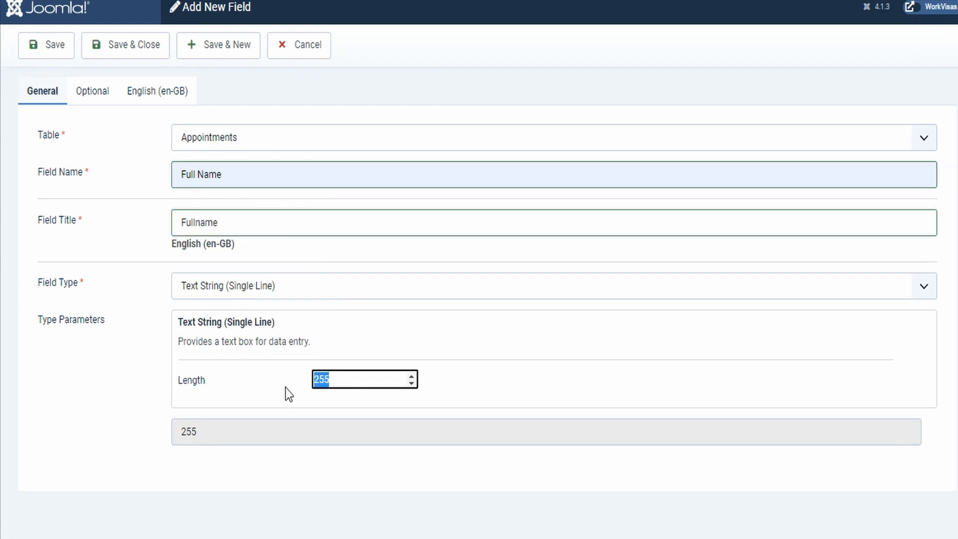
{"action": "left_click", "coordinate": [92, 91]}
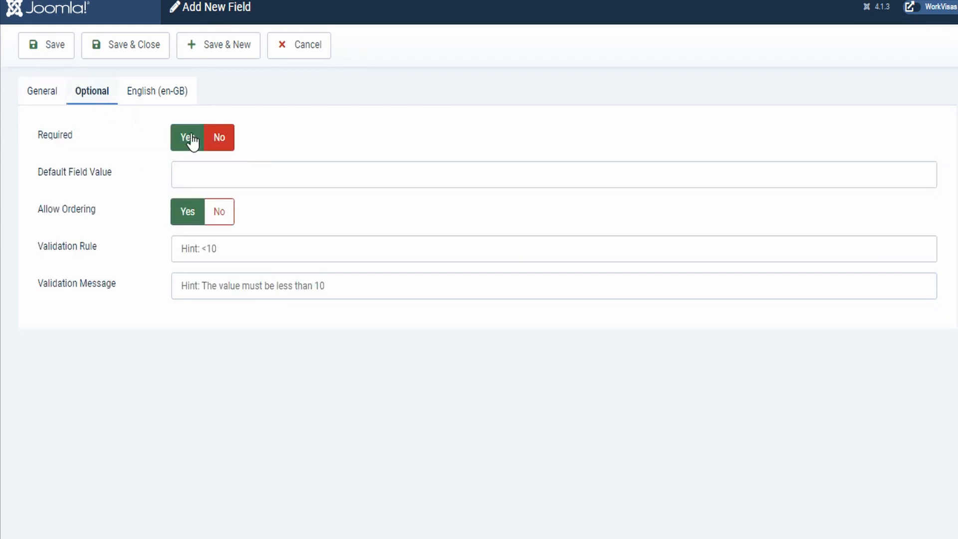
{"action": "mouse_move", "coordinate": [218, 45]}
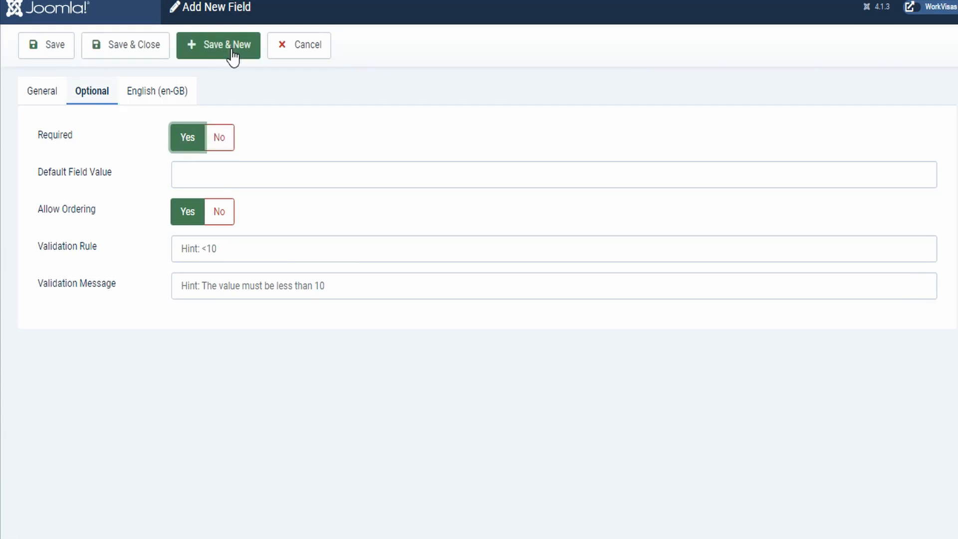
{"action": "left_click", "coordinate": [218, 45]}
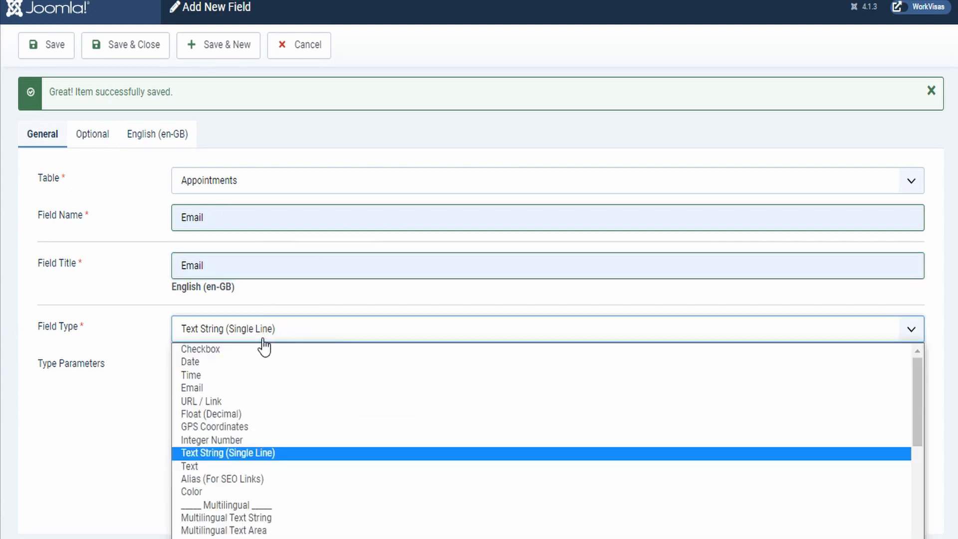
{"action": "left_click", "coordinate": [92, 134]}
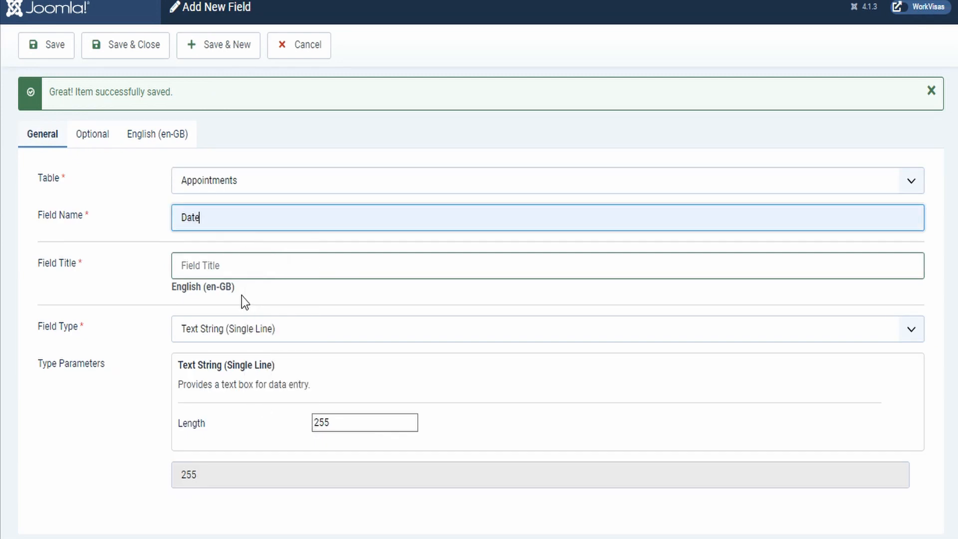
{"action": "left_click", "coordinate": [544, 329]}
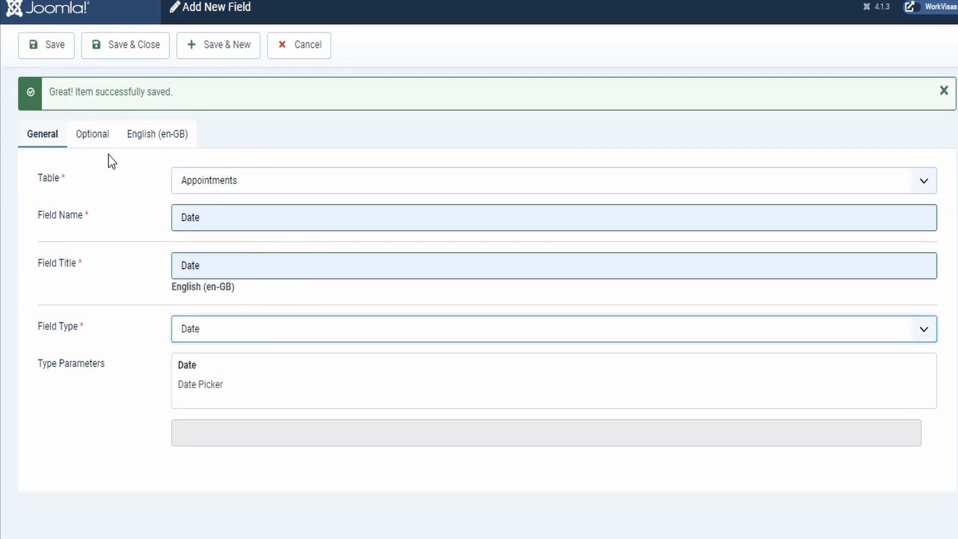
{"action": "left_click", "coordinate": [125, 44]}
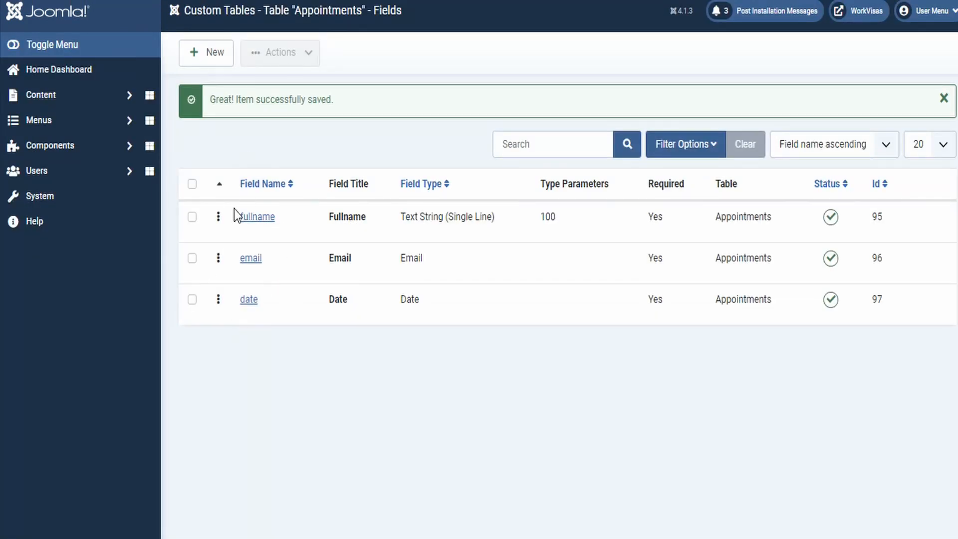
Start a new Edit form layout named SubmitAppointments001
{"action": "left_click", "coordinate": [50, 145]}
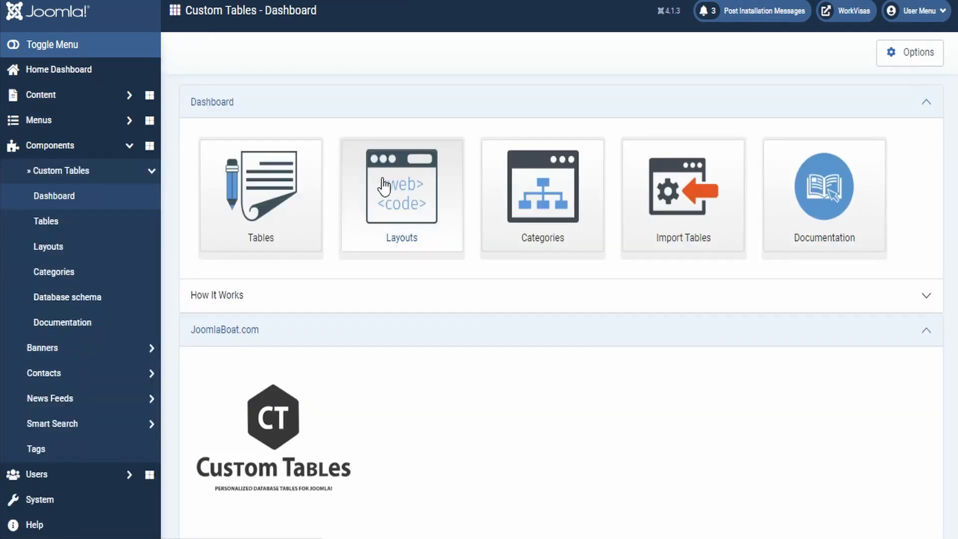
{"action": "left_click", "coordinate": [401, 198]}
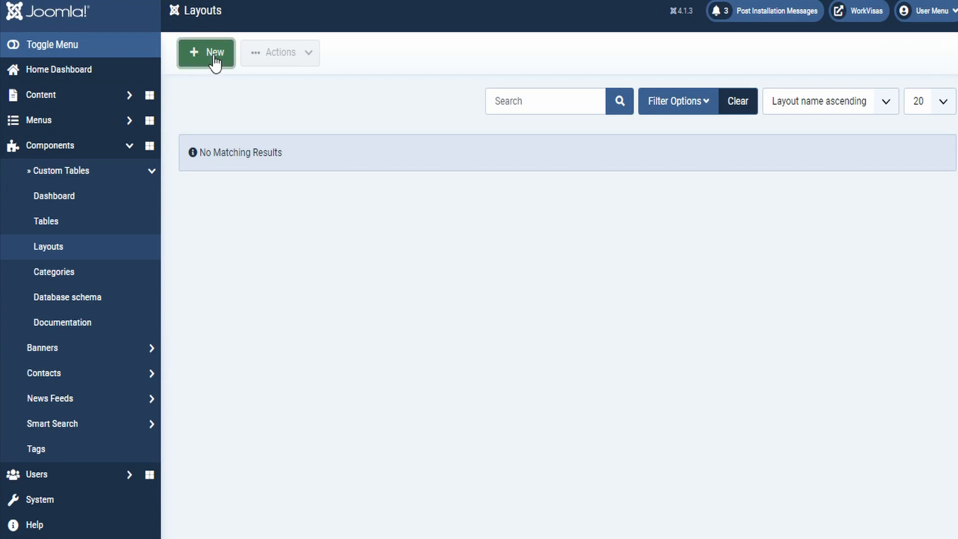
{"action": "left_click", "coordinate": [205, 52]}
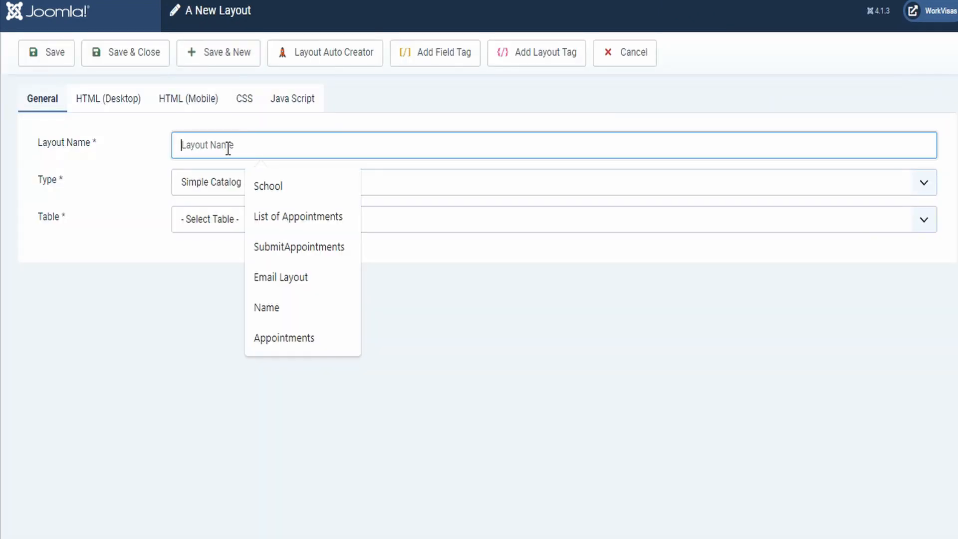
{"action": "left_click", "coordinate": [299, 247]}
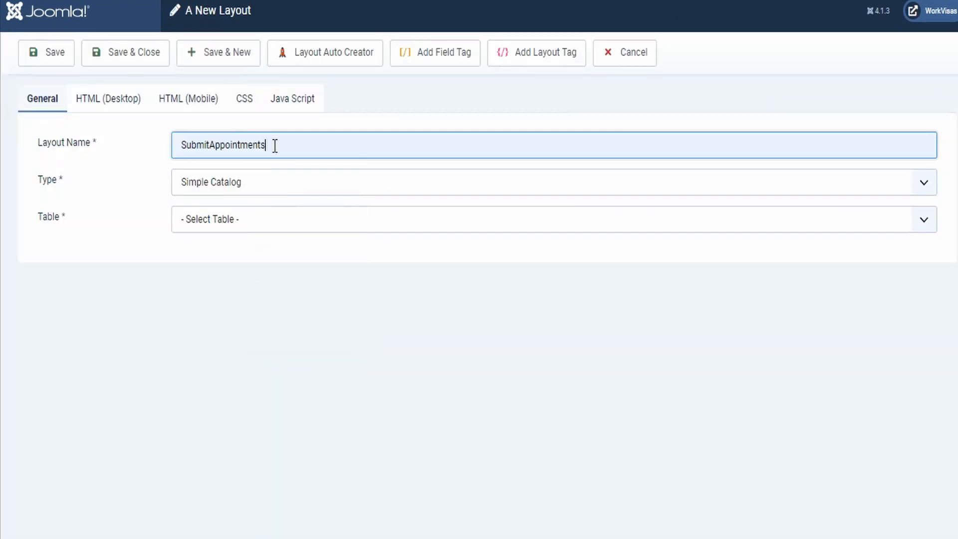
{"action": "type", "text": "001"}
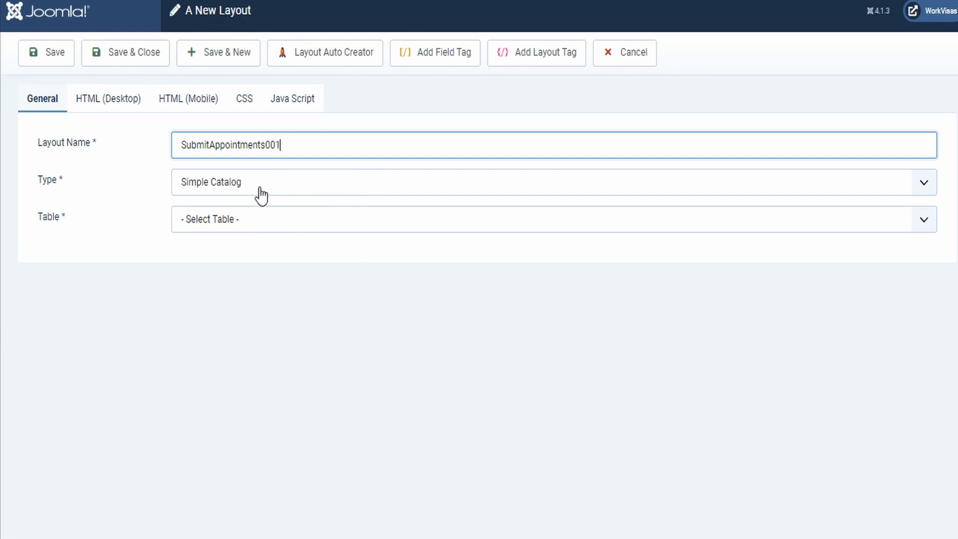
{"action": "left_click", "coordinate": [550, 182]}
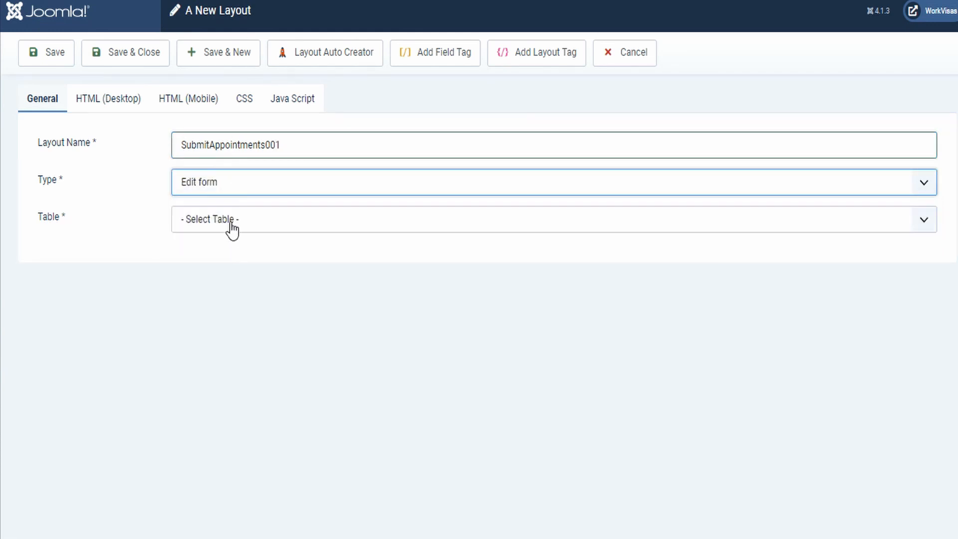
Auto-generate the layout's desktop HTML form code and save the layout
{"action": "left_click", "coordinate": [109, 98]}
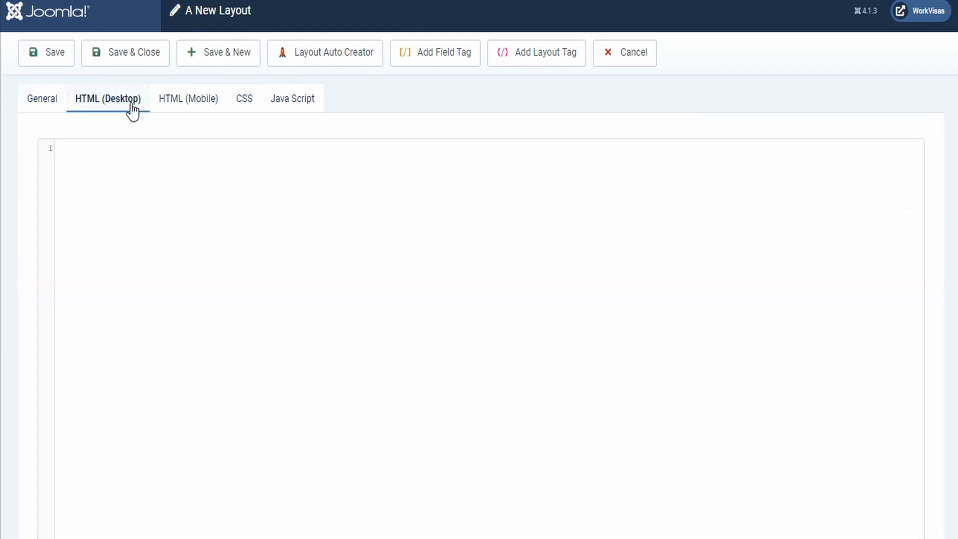
{"action": "left_click", "coordinate": [325, 53]}
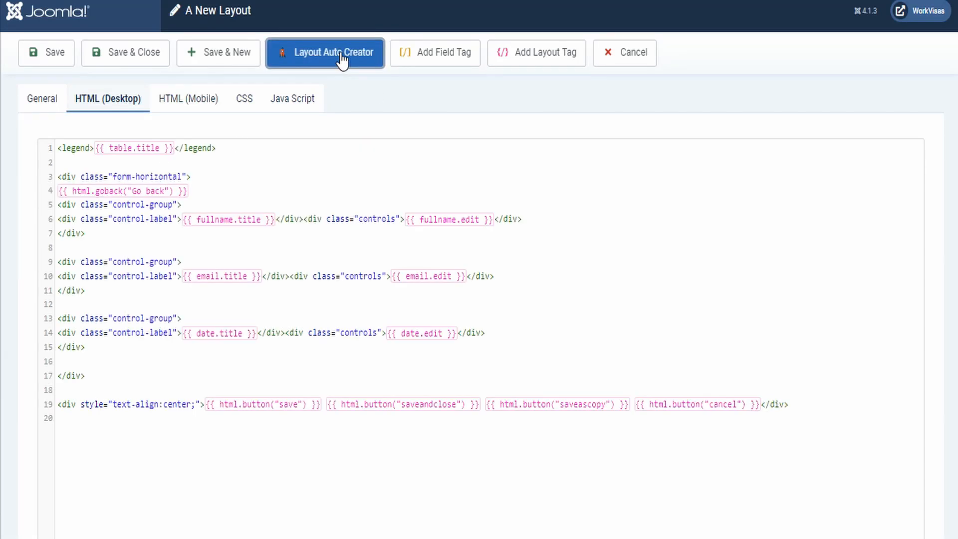
{"action": "mouse_move", "coordinate": [273, 339]}
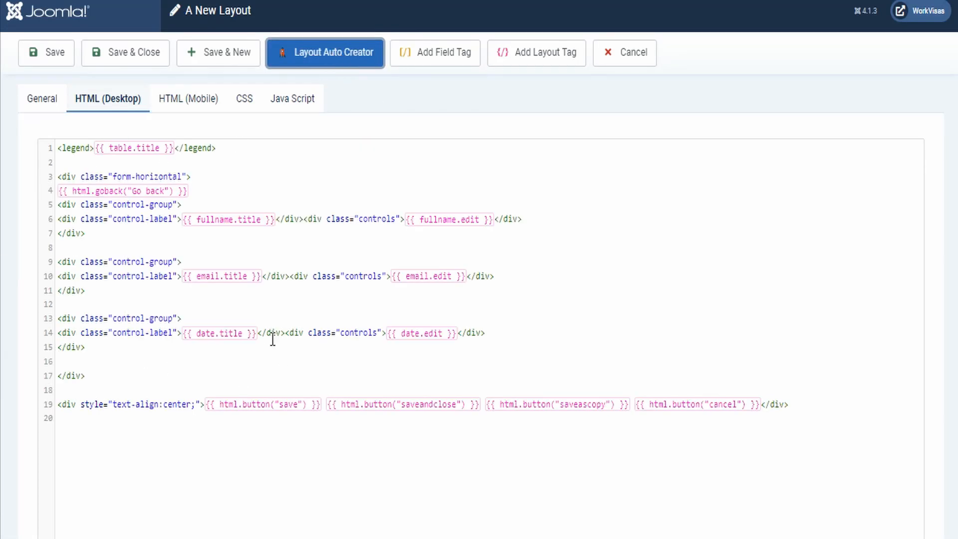
{"action": "left_click", "coordinate": [261, 404]}
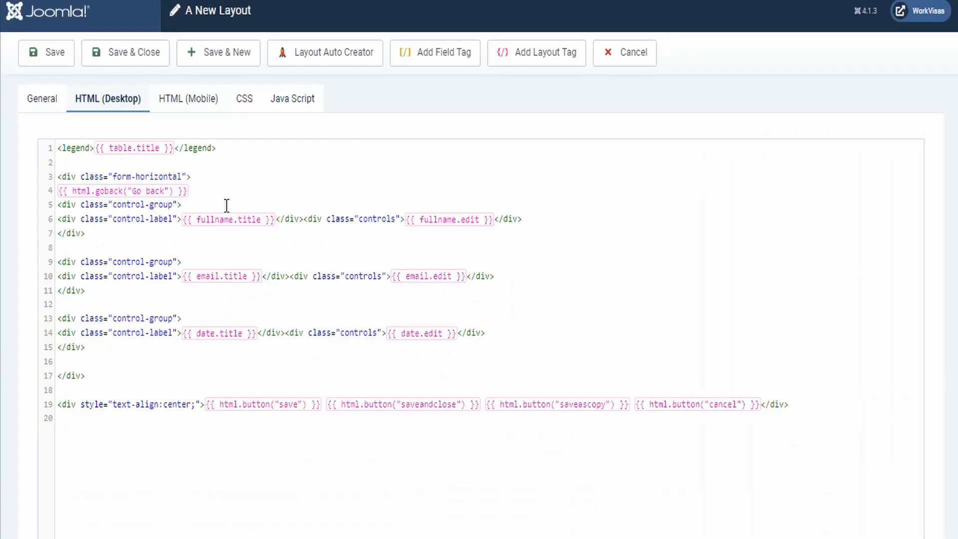
{"action": "mouse_move", "coordinate": [125, 53]}
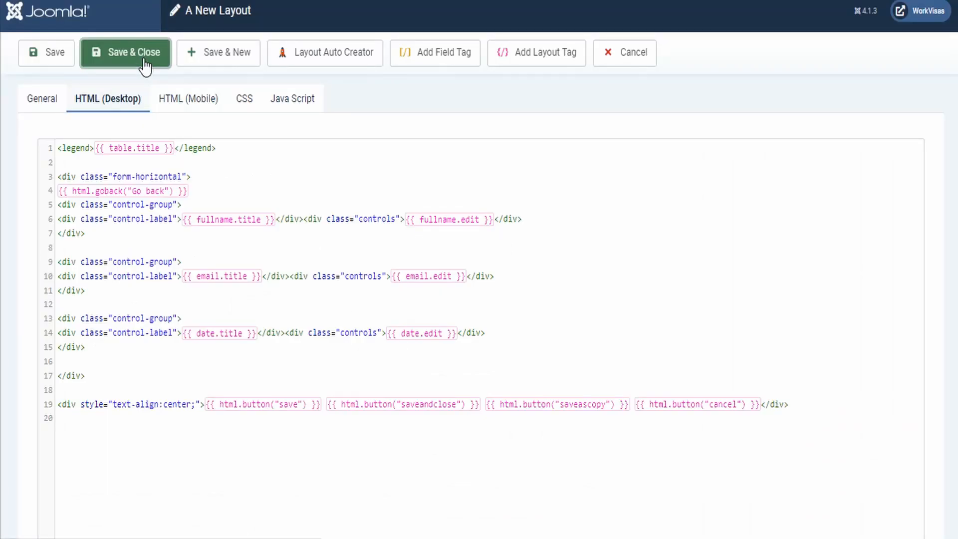
{"action": "left_click", "coordinate": [124, 52]}
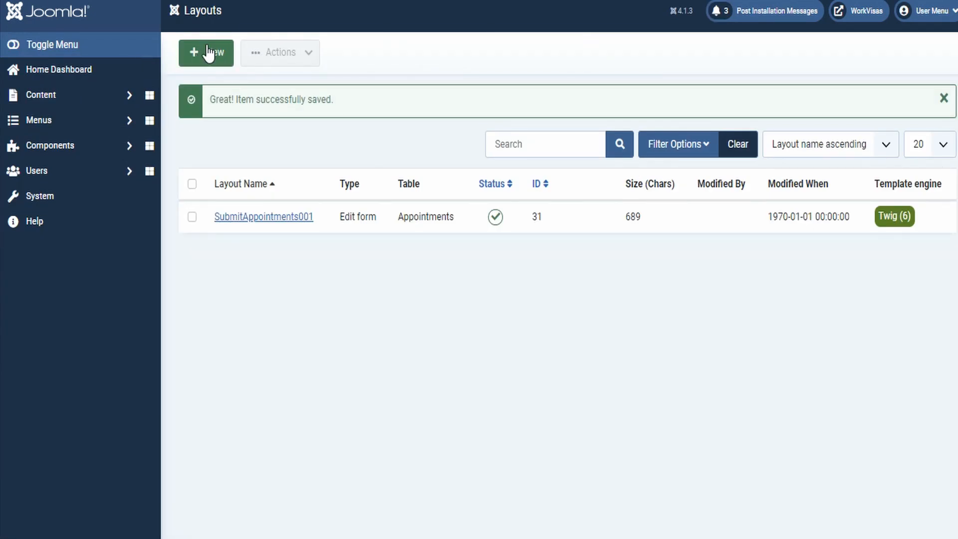
Create Simple Catalog layout 'List of appointments 001' with auto-generated listing code and save it
{"action": "left_click", "coordinate": [205, 52]}
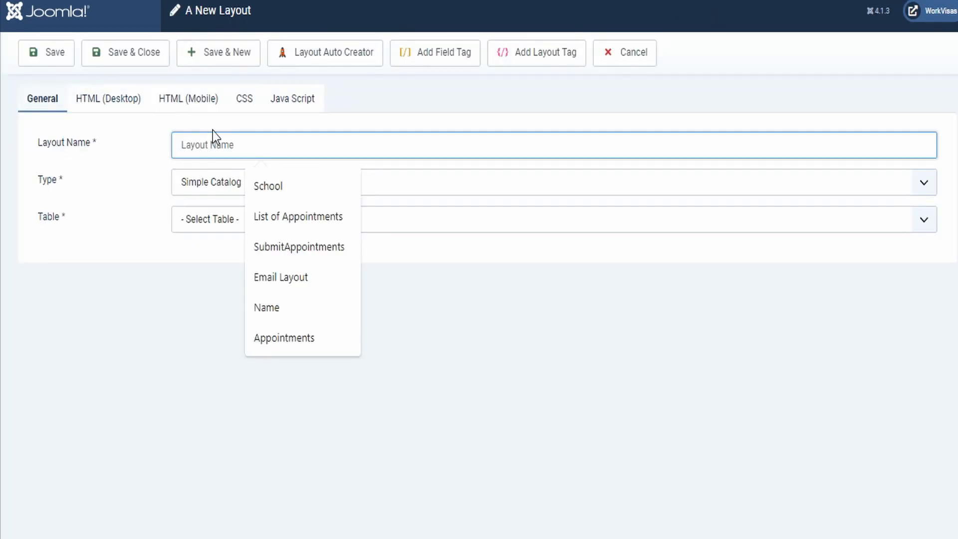
{"action": "type", "text": "List of appointments 001"}
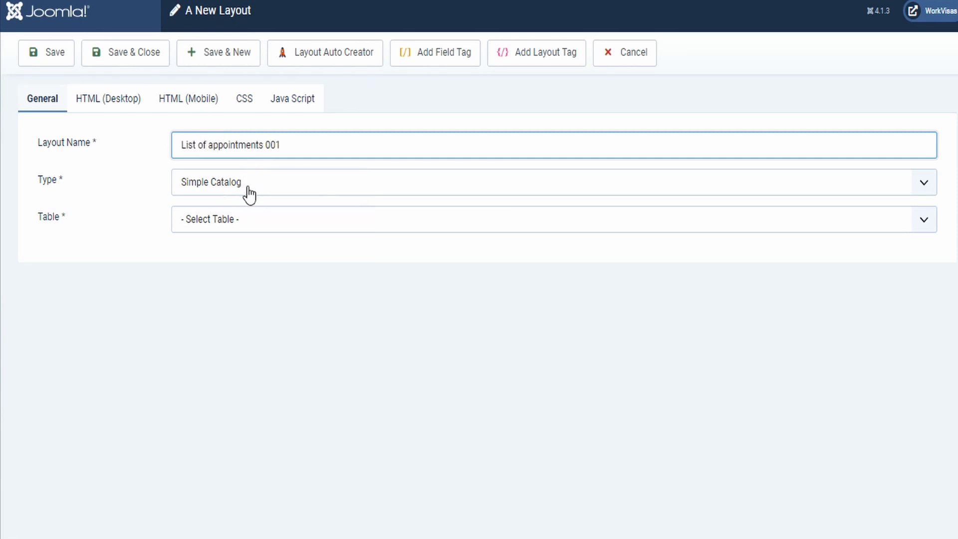
{"action": "left_click", "coordinate": [550, 220]}
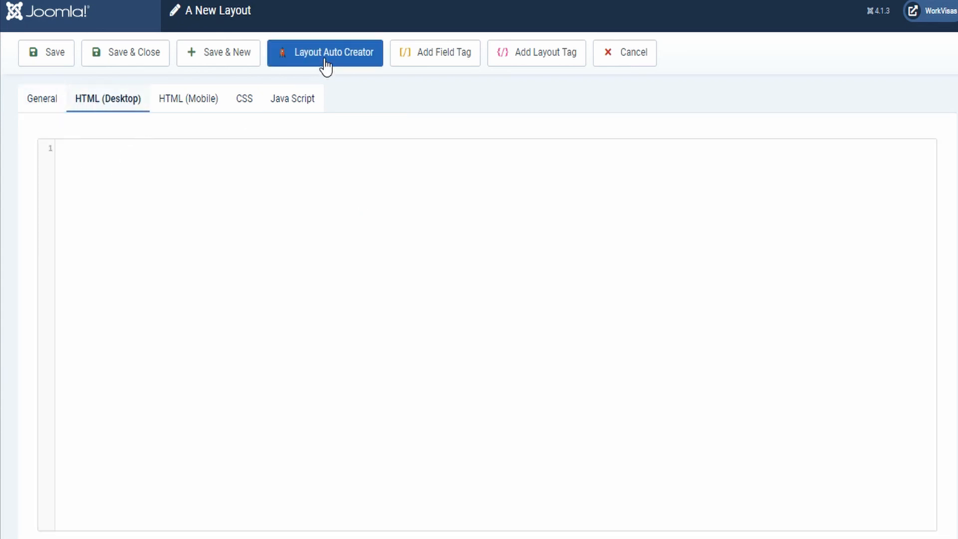
{"action": "left_click", "coordinate": [325, 53]}
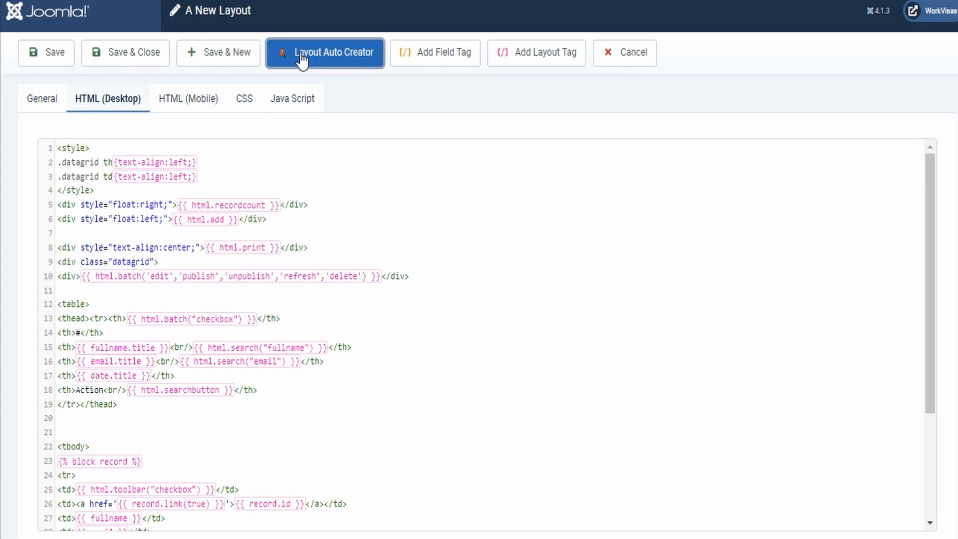
{"action": "mouse_move", "coordinate": [131, 52]}
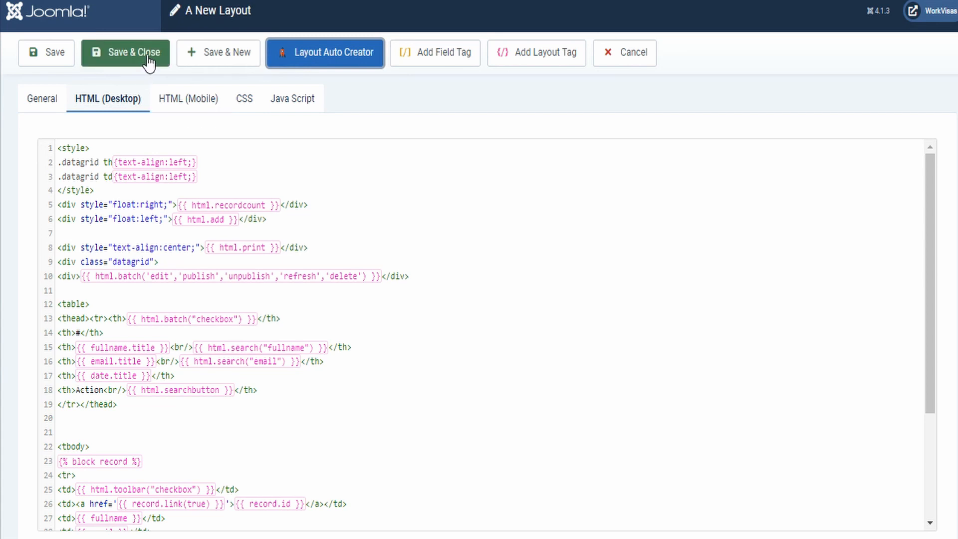
{"action": "left_click", "coordinate": [125, 52]}
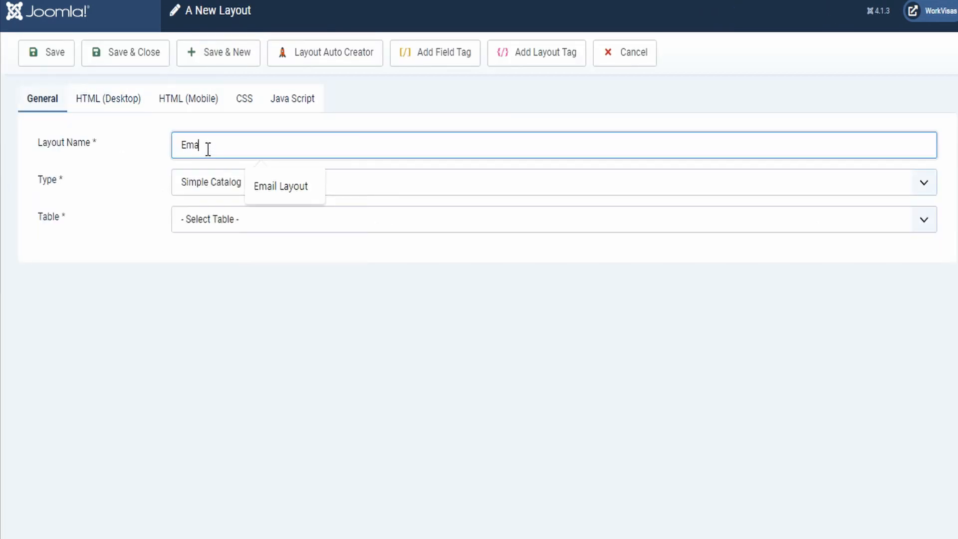
Name the layout Email Layout 001, type Email Message for Appointments, with auto-generated code
{"action": "type", "text": "Email Layout 001"}
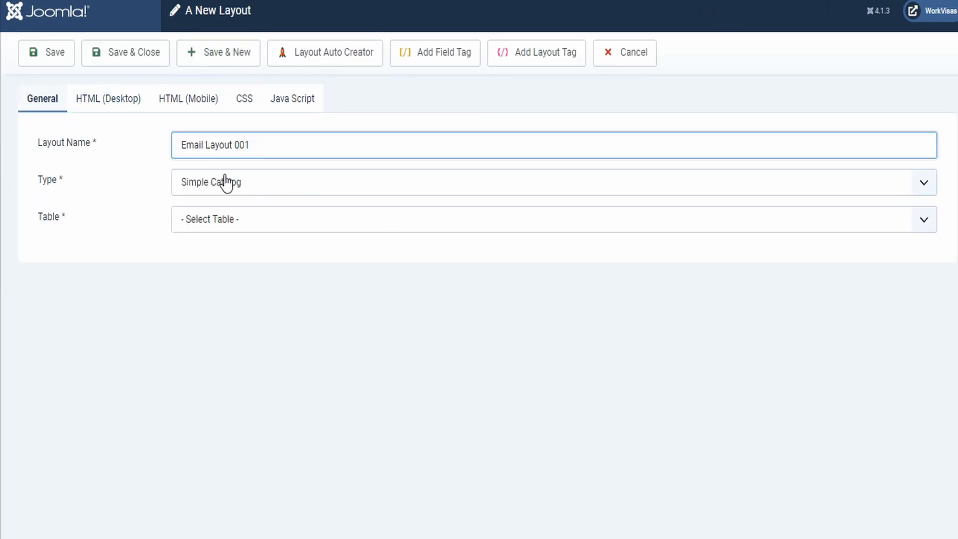
{"action": "left_click", "coordinate": [550, 220]}
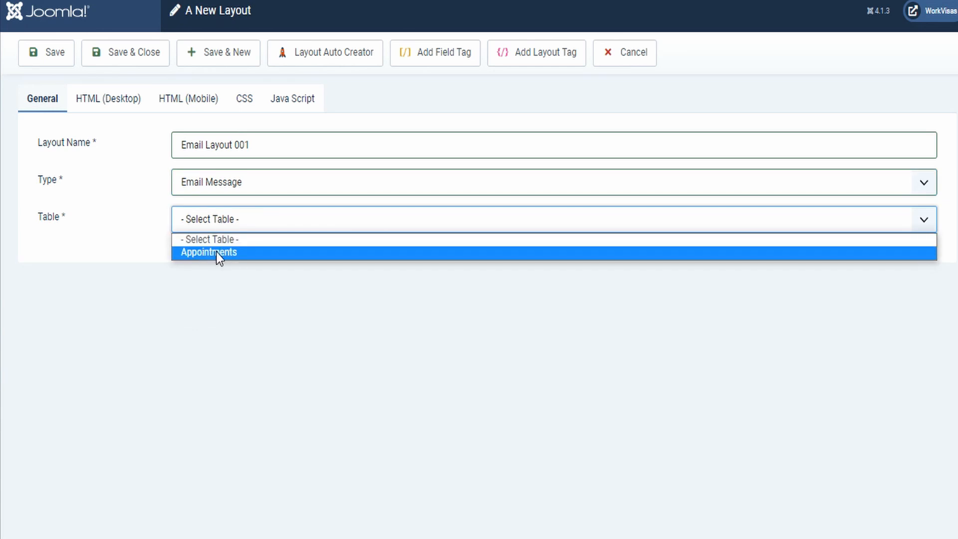
{"action": "left_click", "coordinate": [209, 253]}
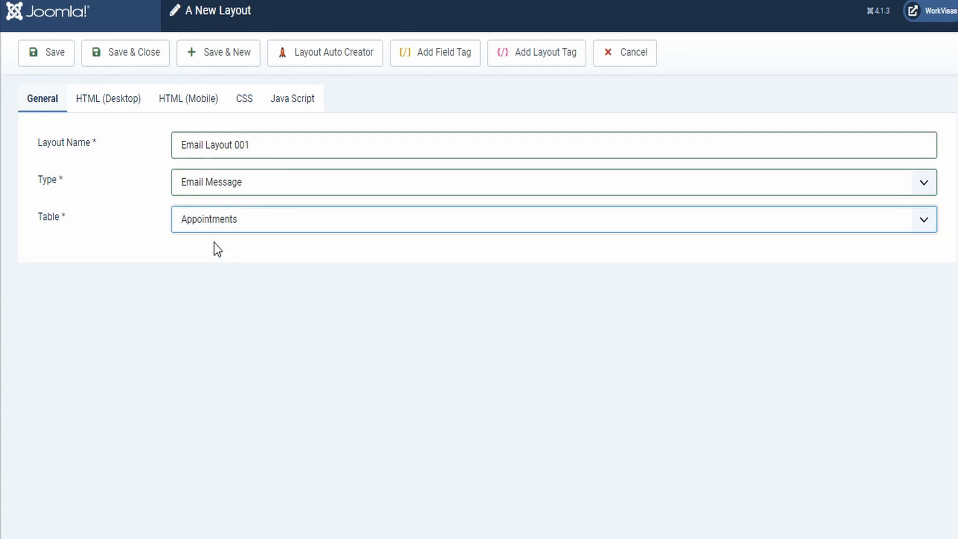
{"action": "left_click", "coordinate": [108, 98]}
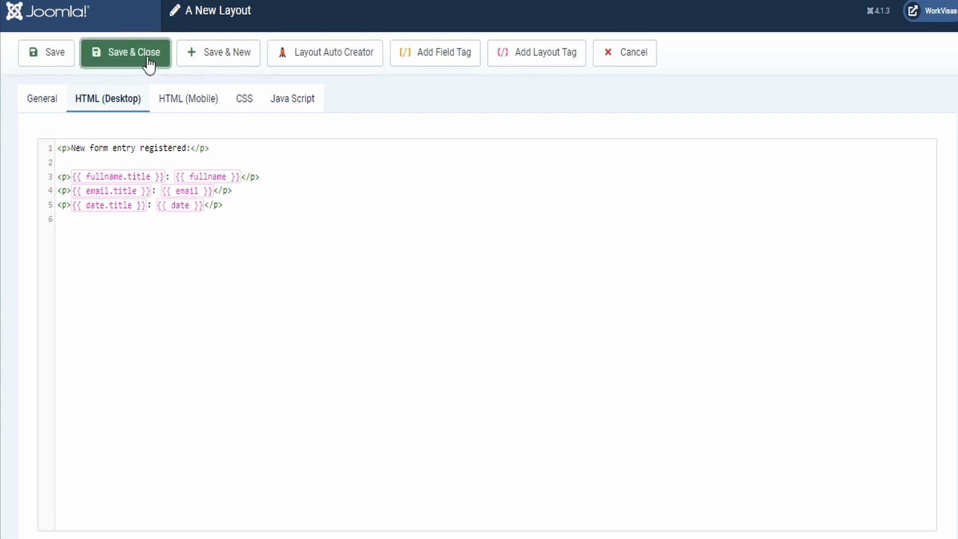
Save the email layout and create published add/edit-record menu item 'Submit Appointment 001'
{"action": "left_click", "coordinate": [125, 52]}
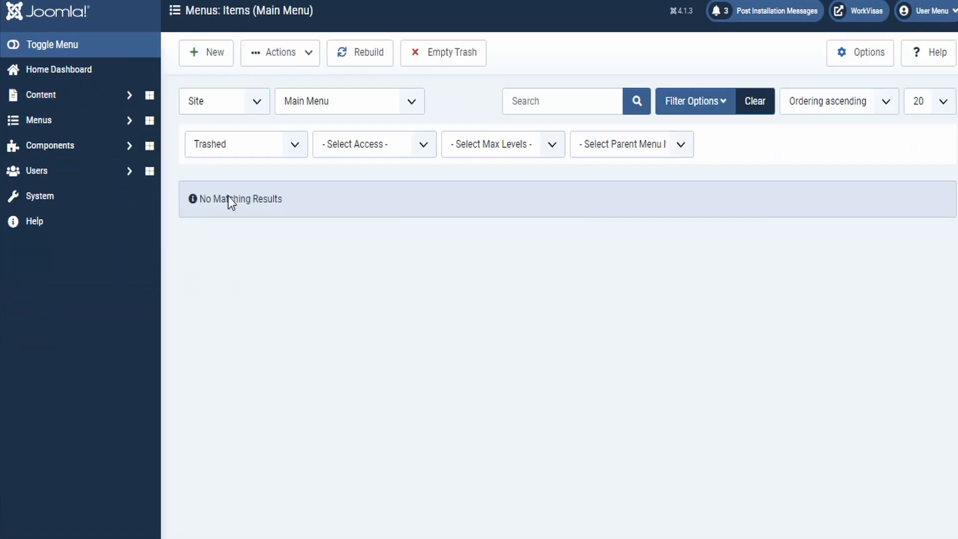
{"action": "left_click", "coordinate": [207, 52]}
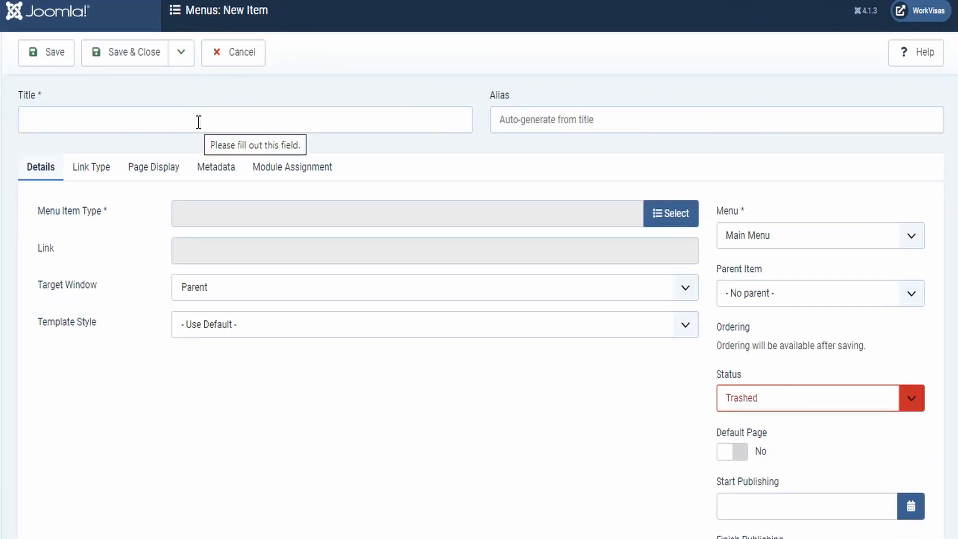
{"action": "left_click", "coordinate": [244, 120]}
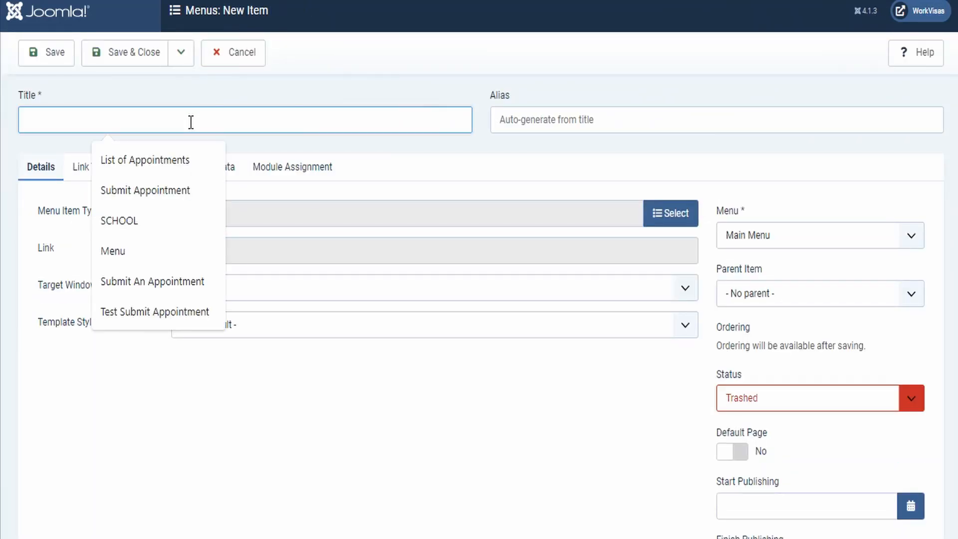
{"action": "left_click", "coordinate": [145, 190]}
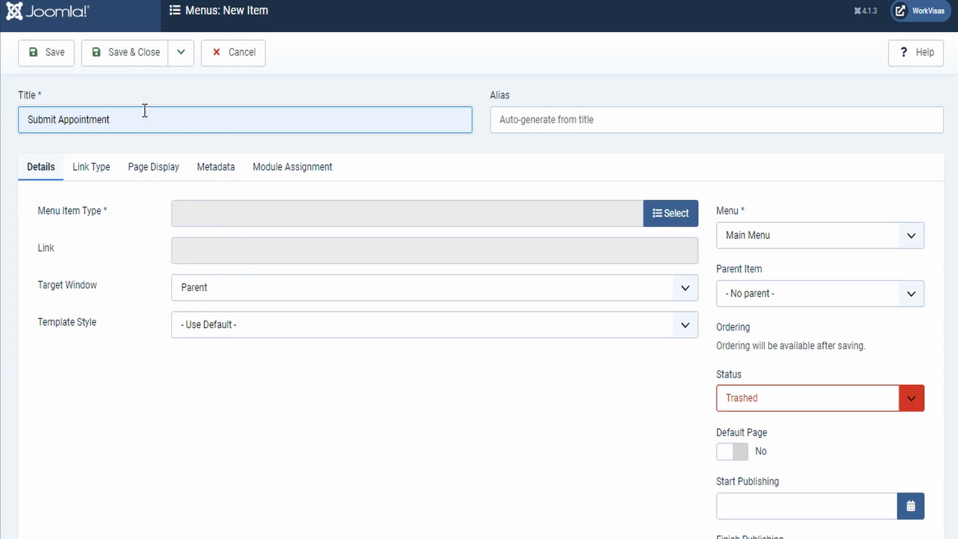
{"action": "type", "text": "001"}
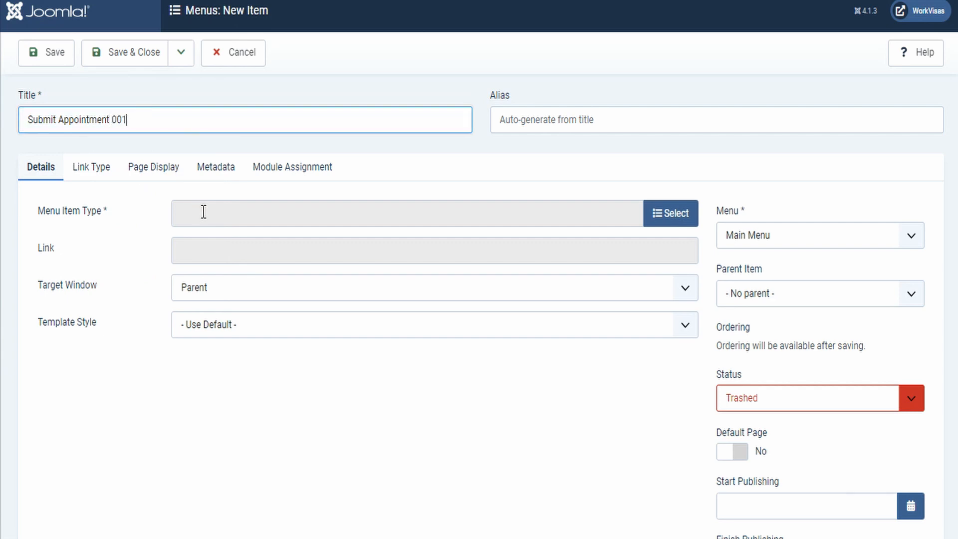
{"action": "left_click", "coordinate": [670, 213]}
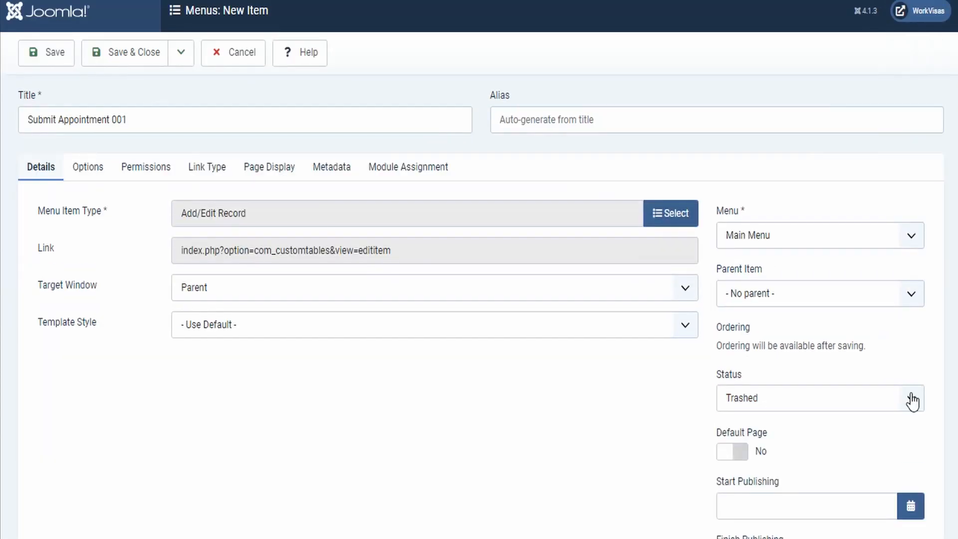
{"action": "left_click", "coordinate": [820, 398]}
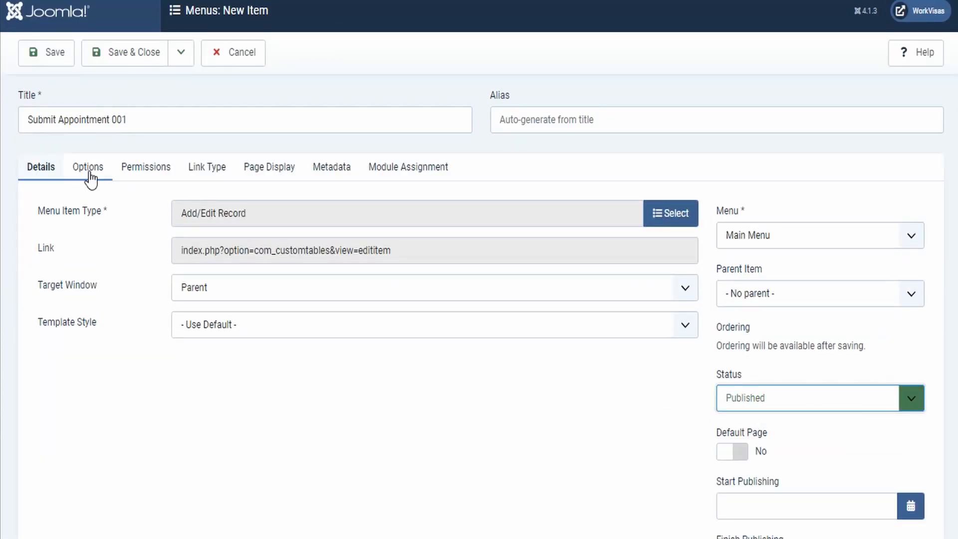
{"action": "left_click", "coordinate": [87, 166]}
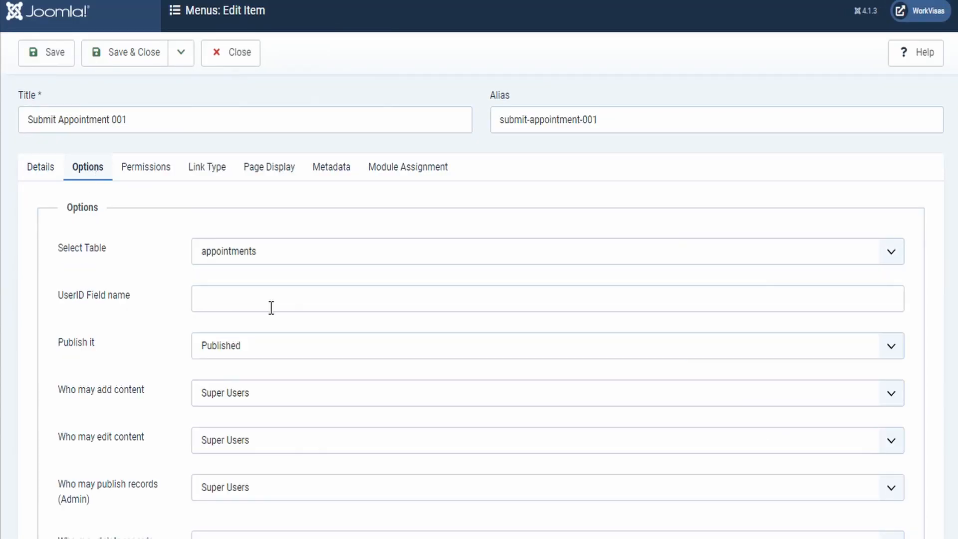
{"action": "scroll", "scroll_direction": "down", "scroll_amount": 3}
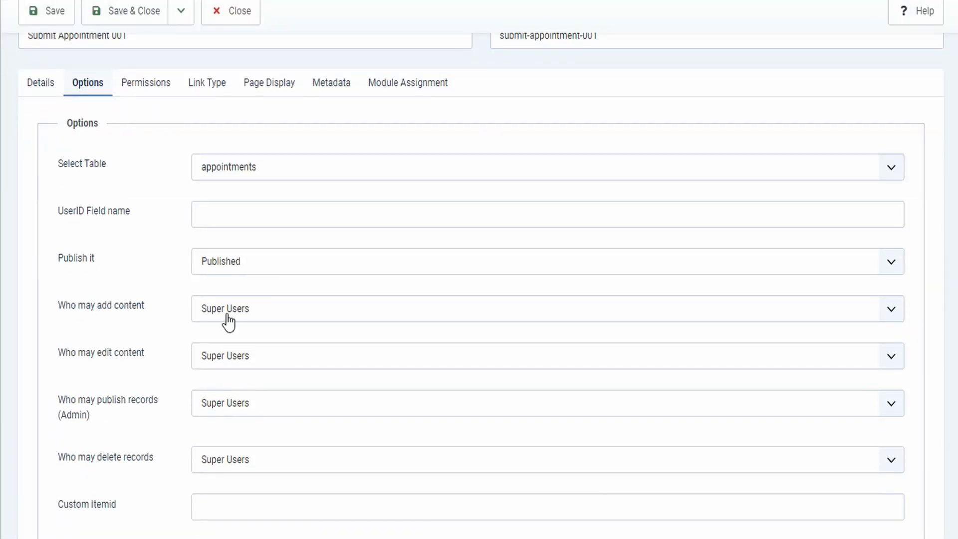
{"action": "left_click", "coordinate": [547, 308]}
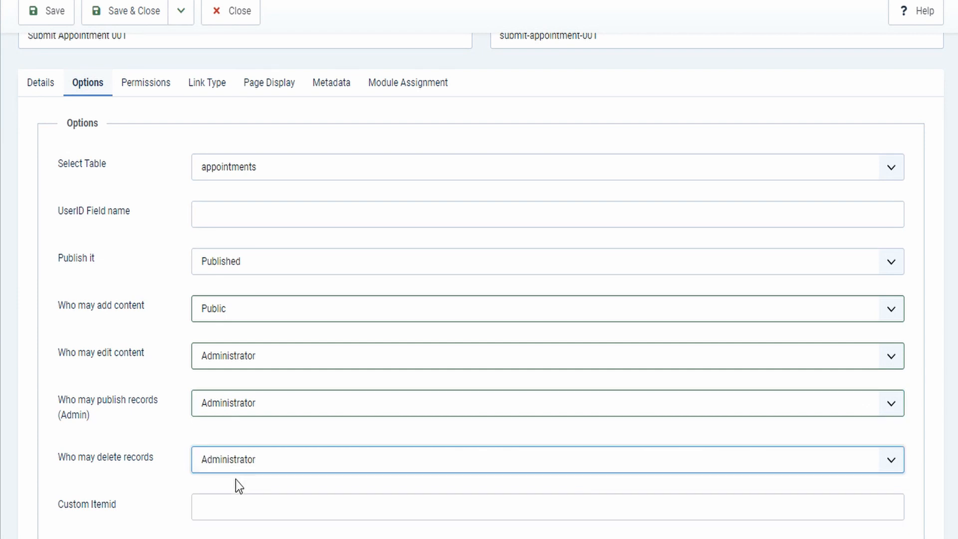
{"action": "scroll", "scroll_direction": "down", "scroll_amount": 3}
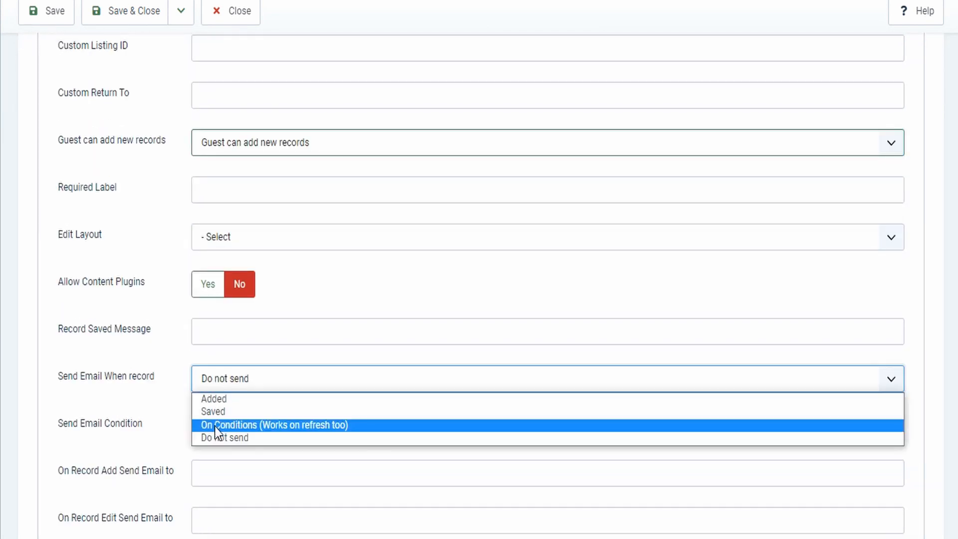
{"action": "left_click", "coordinate": [213, 399]}
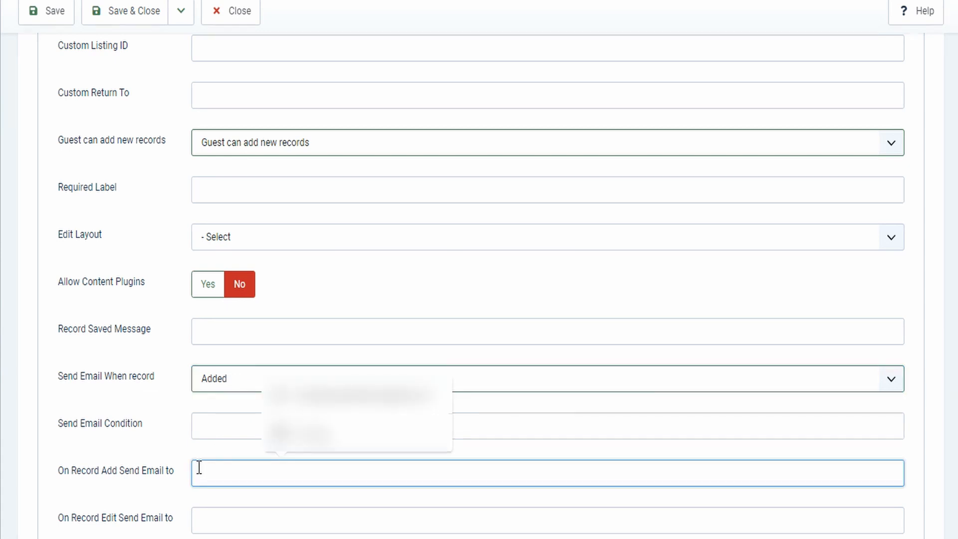
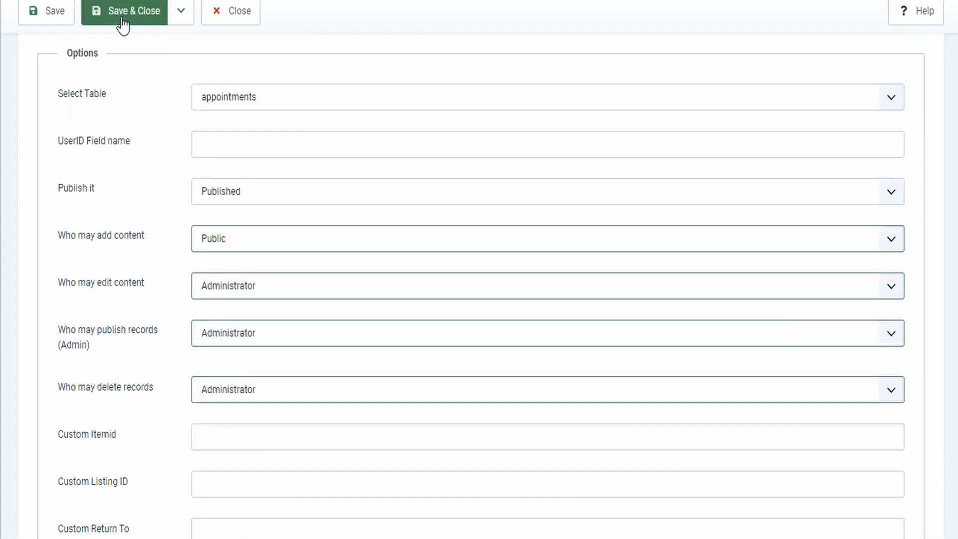
Save the menu item, open Submit Appointment 001 on the site, and enter name Rod and an email
{"action": "left_click", "coordinate": [125, 12]}
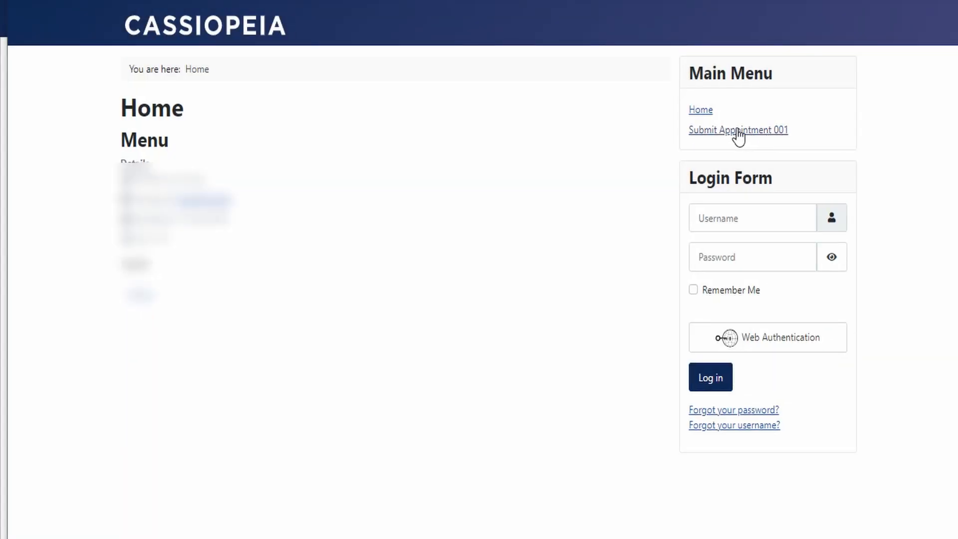
{"action": "left_click", "coordinate": [738, 130]}
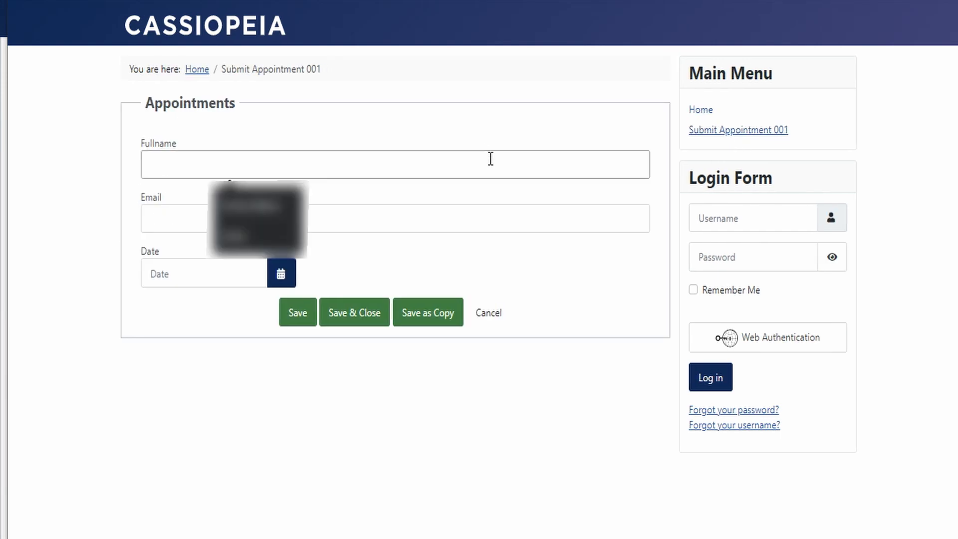
{"action": "type", "text": "Rod"}
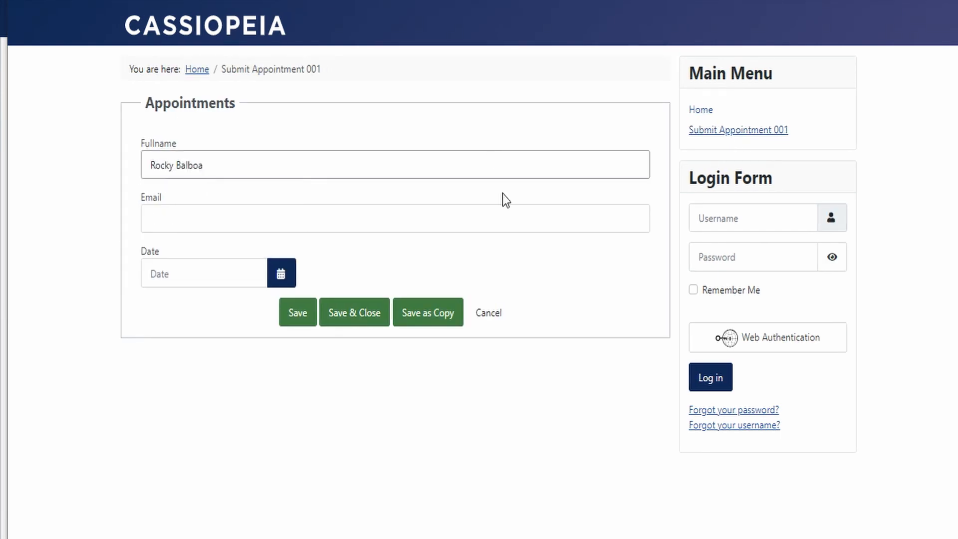
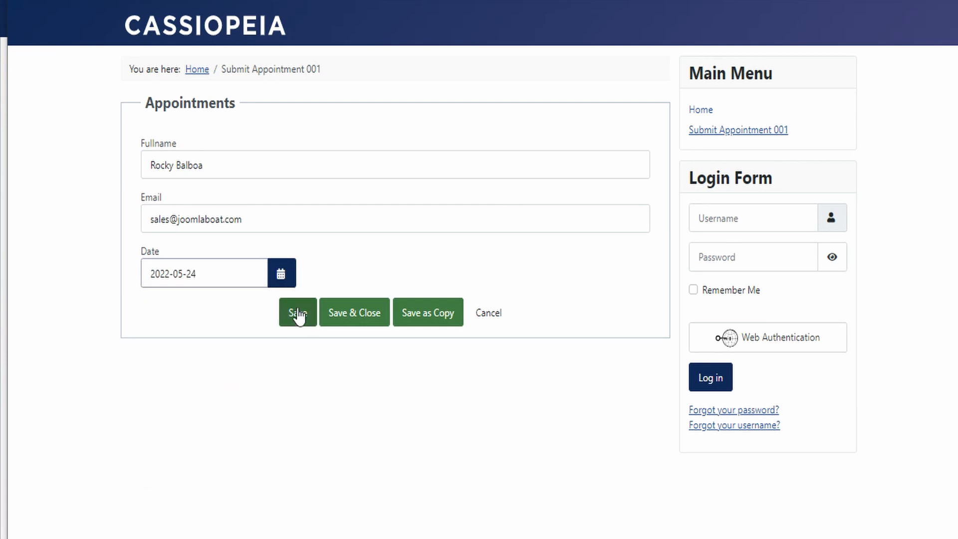
Submit the test appointment, confirm it in the Appointments records, then open Main Menu items
{"action": "left_click", "coordinate": [298, 313]}
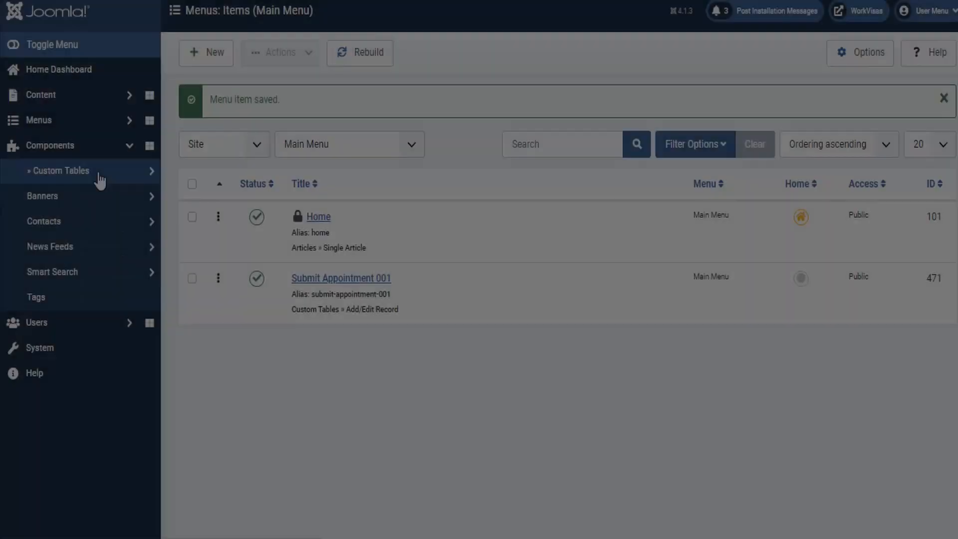
{"action": "left_click", "coordinate": [61, 170]}
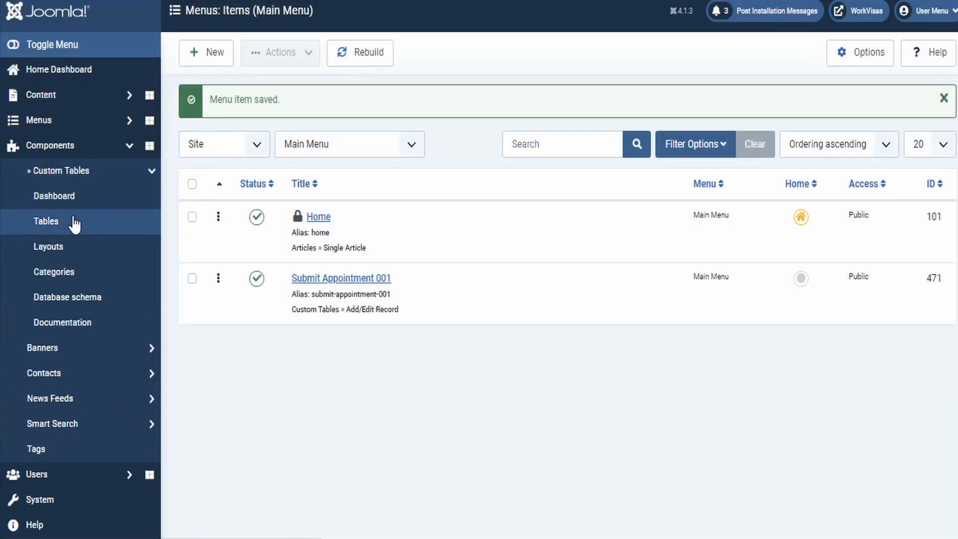
{"action": "left_click", "coordinate": [46, 221]}
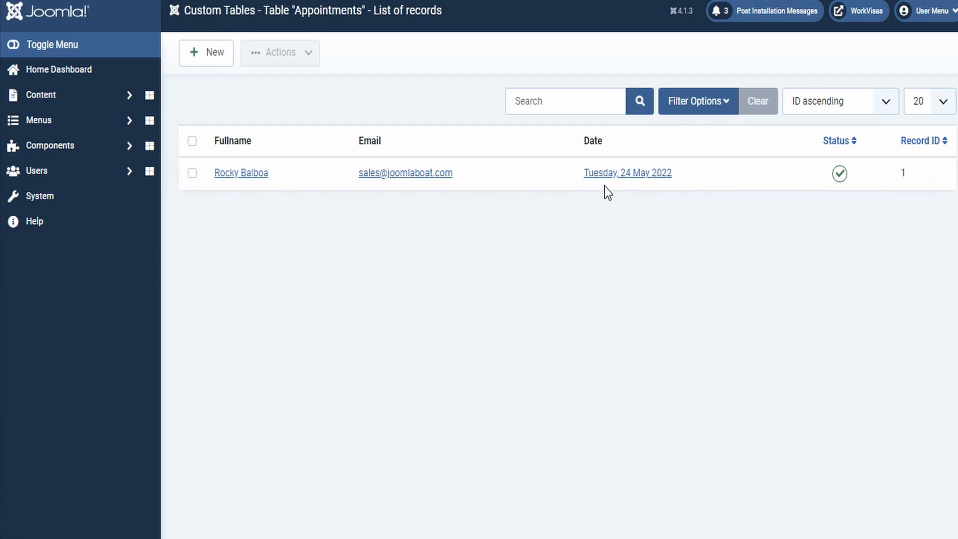
{"action": "left_click", "coordinate": [38, 119]}
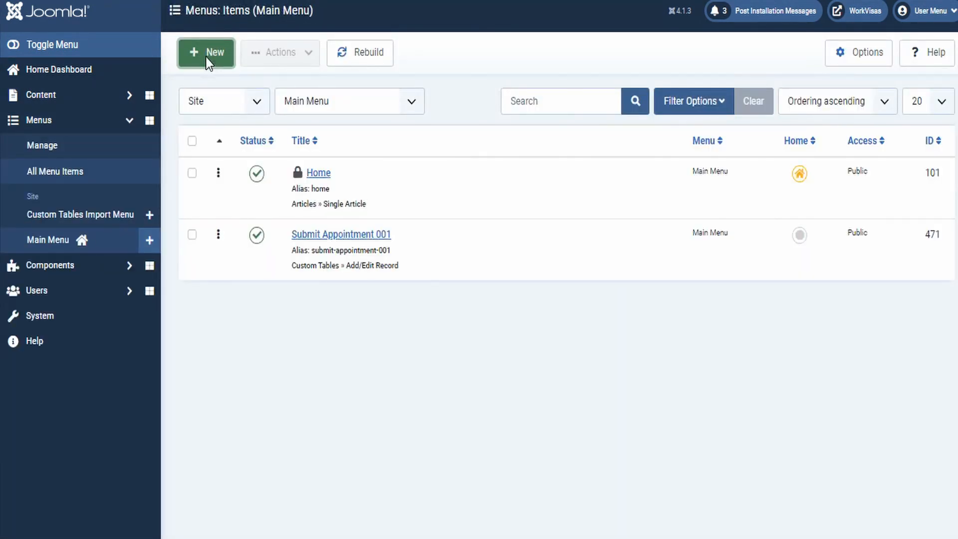
Create menu item 'List of Appointments 001' of type Custom Tables Records
{"action": "left_click", "coordinate": [206, 52]}
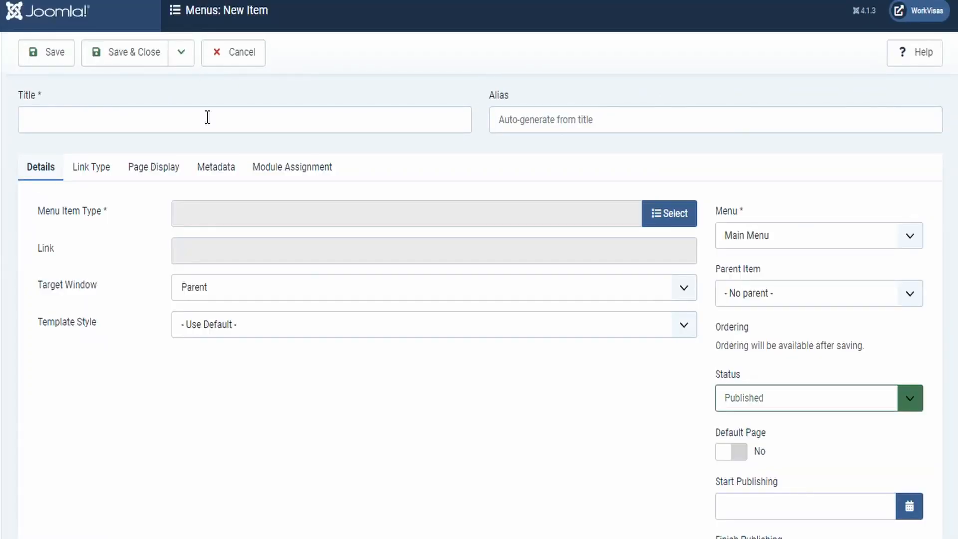
{"action": "type", "text": "List of Appointments"}
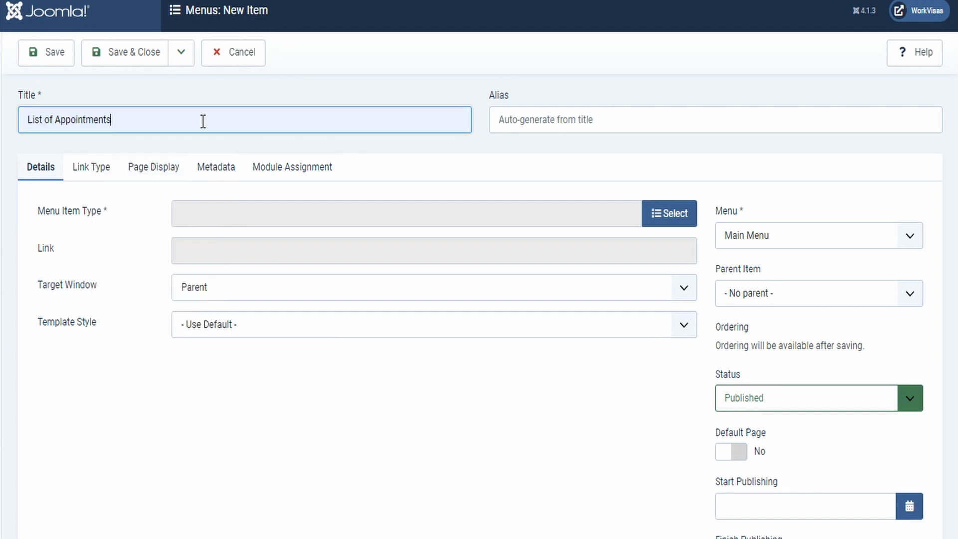
{"action": "type", "text": "001"}
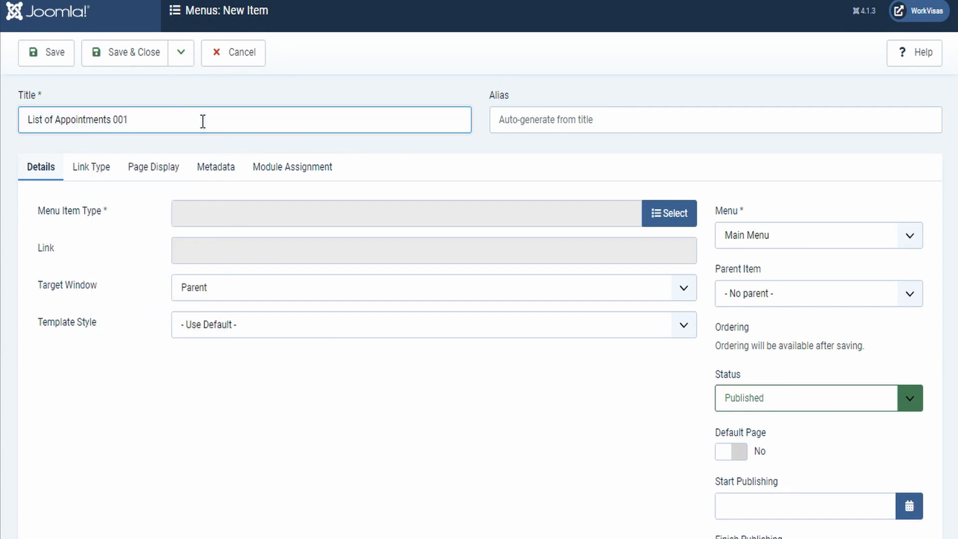
{"action": "left_click", "coordinate": [668, 213]}
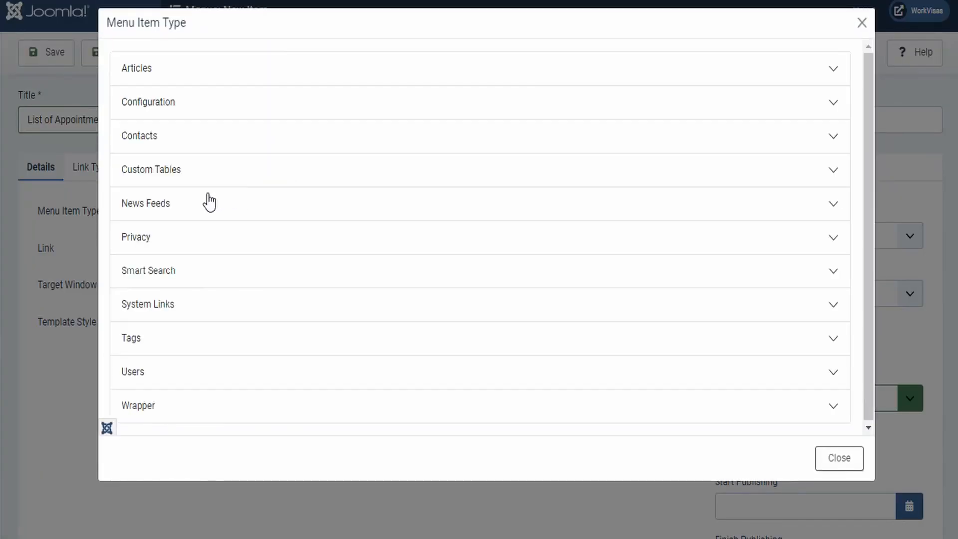
{"action": "left_click", "coordinate": [151, 169]}
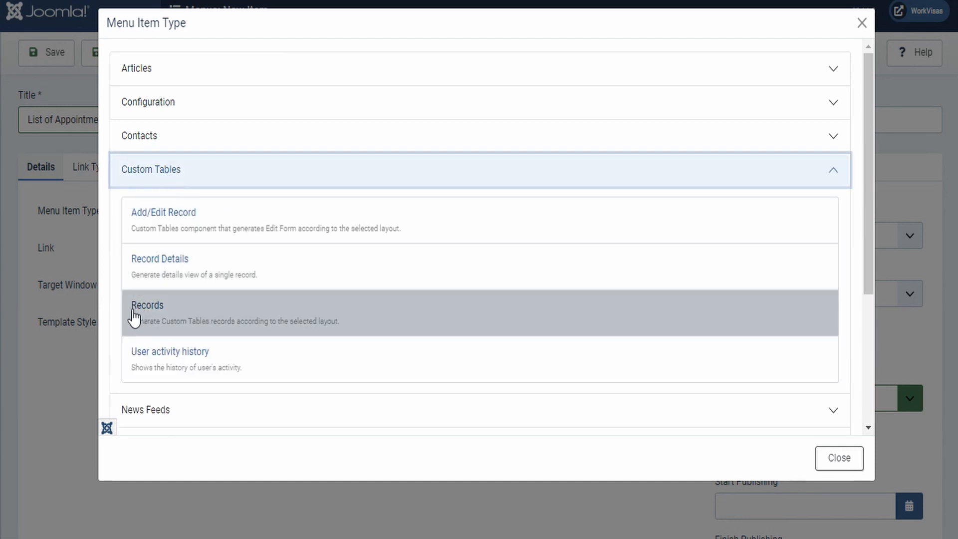
{"action": "left_click", "coordinate": [147, 305]}
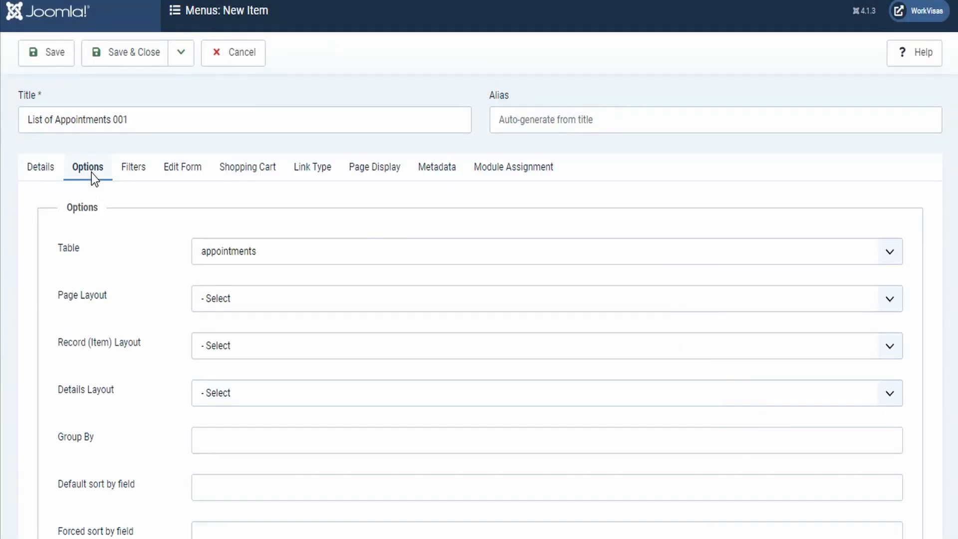
Use List of appointments 001 as page layout and SubmitAppointments001 as edit layout
{"action": "left_click", "coordinate": [544, 299]}
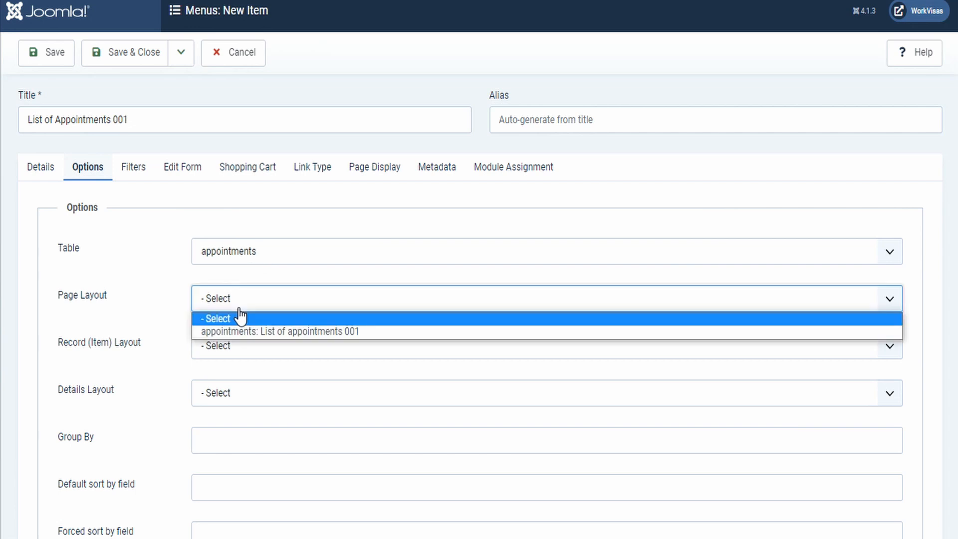
{"action": "left_click", "coordinate": [278, 332]}
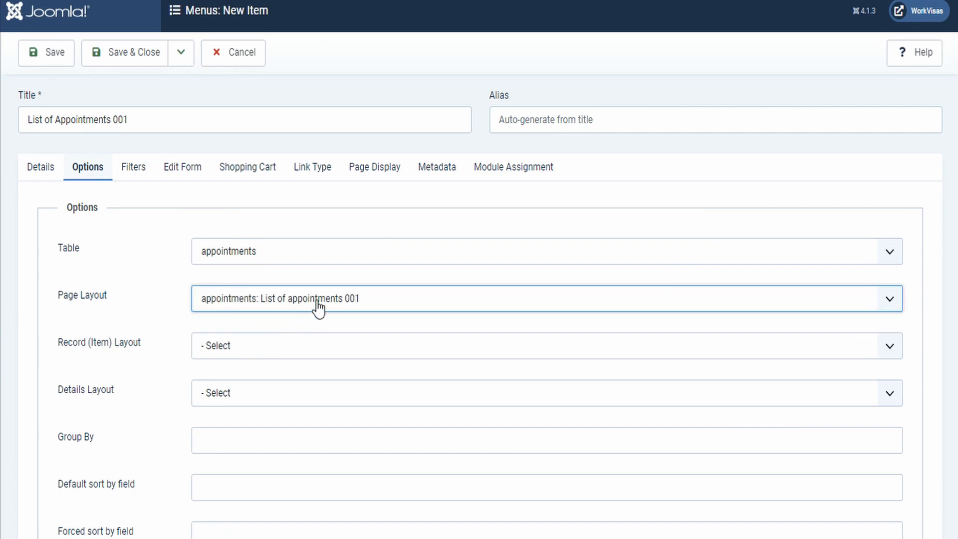
{"action": "left_click", "coordinate": [182, 167]}
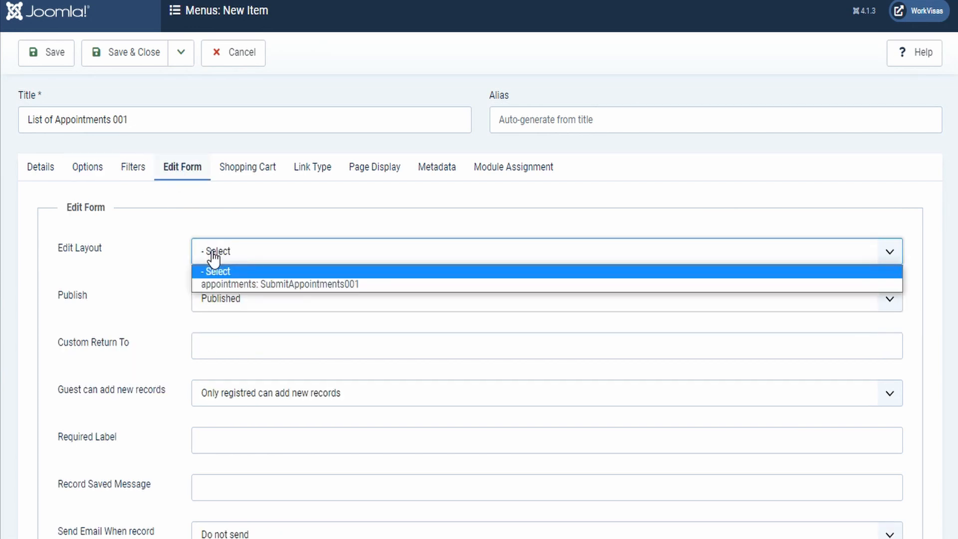
{"action": "left_click", "coordinate": [280, 284]}
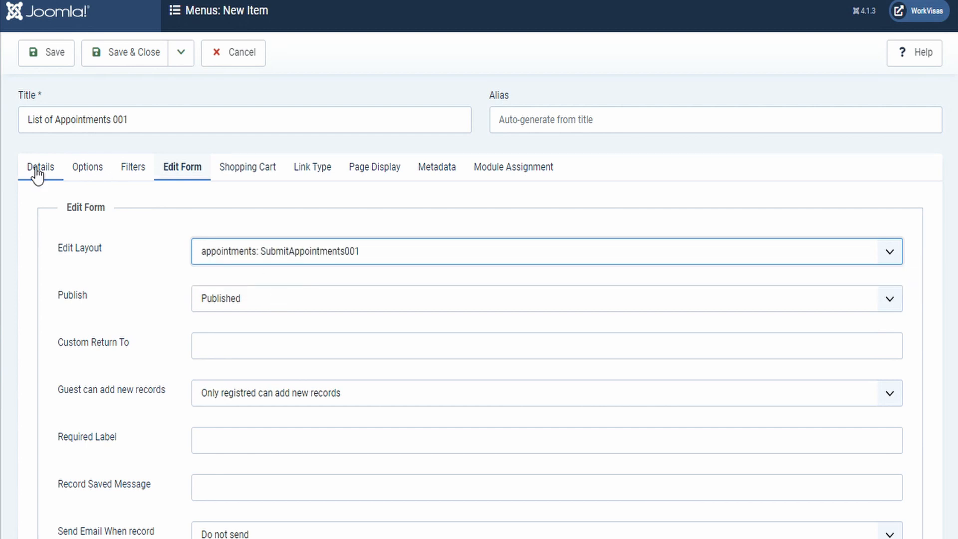
{"action": "left_click", "coordinate": [40, 167]}
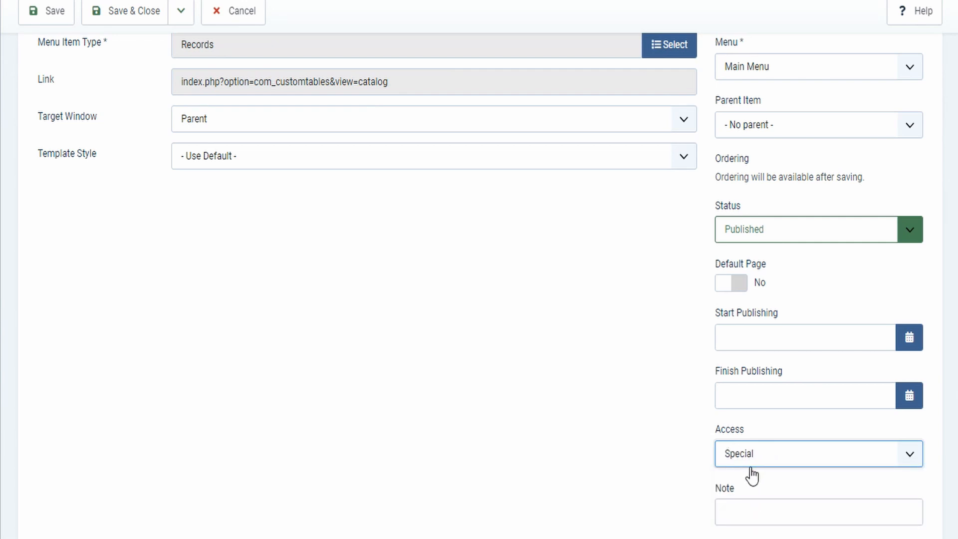
{"action": "scroll", "scroll_direction": "up", "scroll_amount": 3}
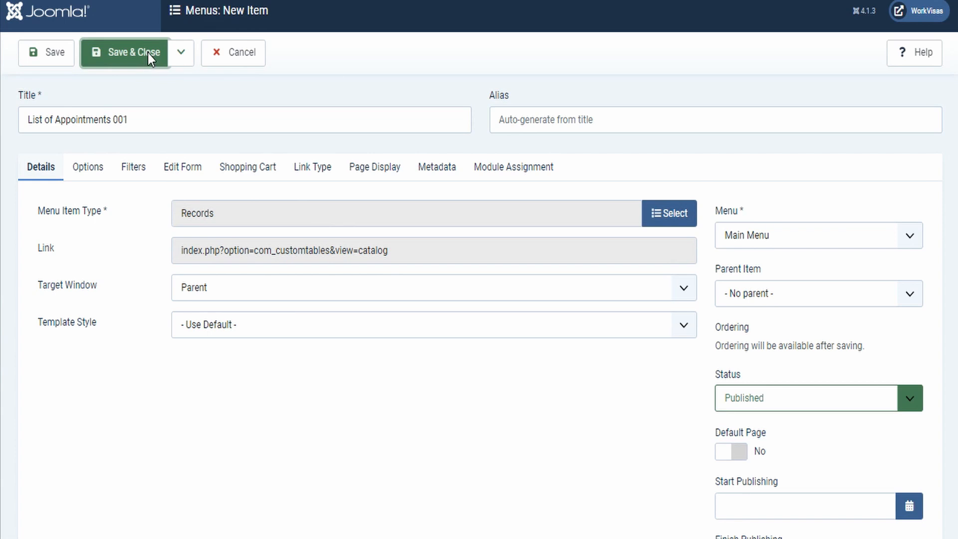
Save the menu item, log in on the Cassiopeia site, and open List of Appointments 001
{"action": "left_click", "coordinate": [128, 53]}
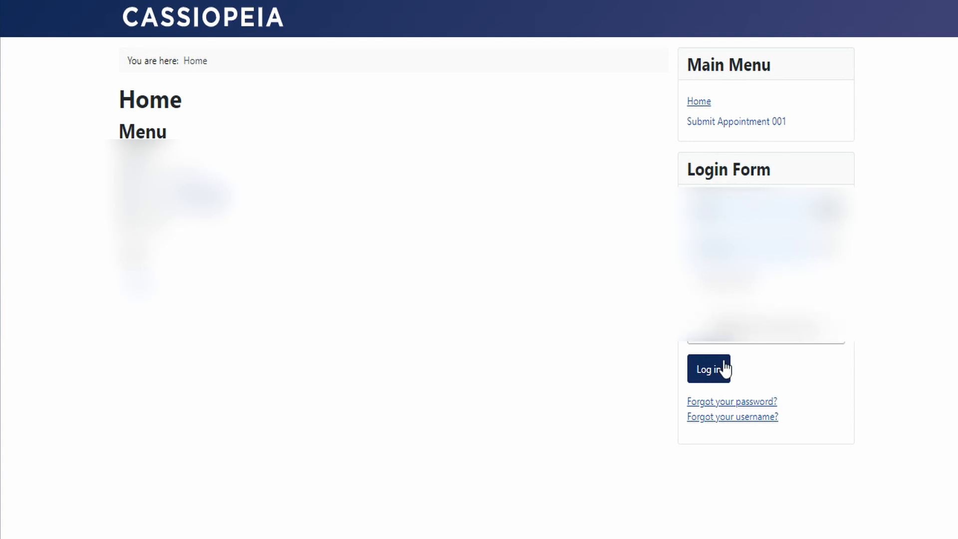
{"action": "left_click", "coordinate": [709, 369]}
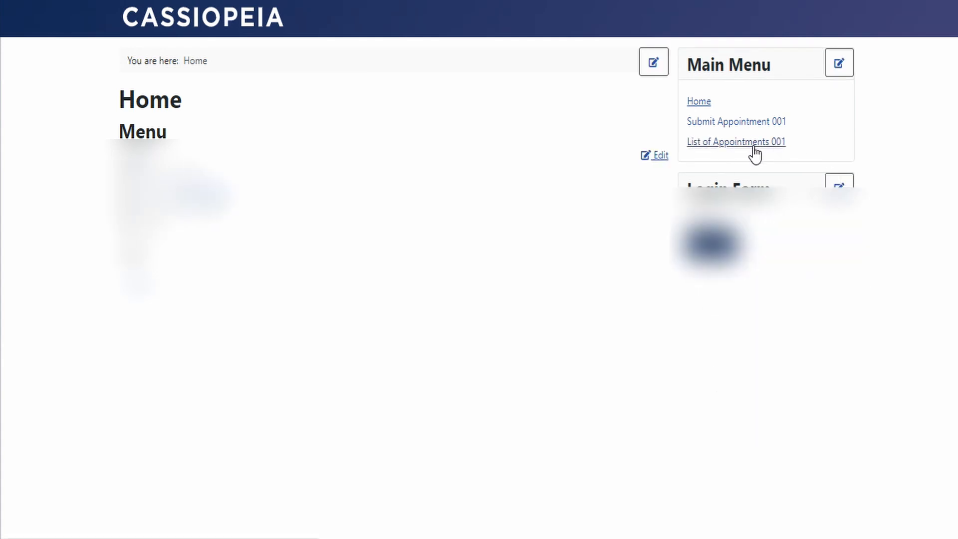
{"action": "left_click", "coordinate": [736, 142]}
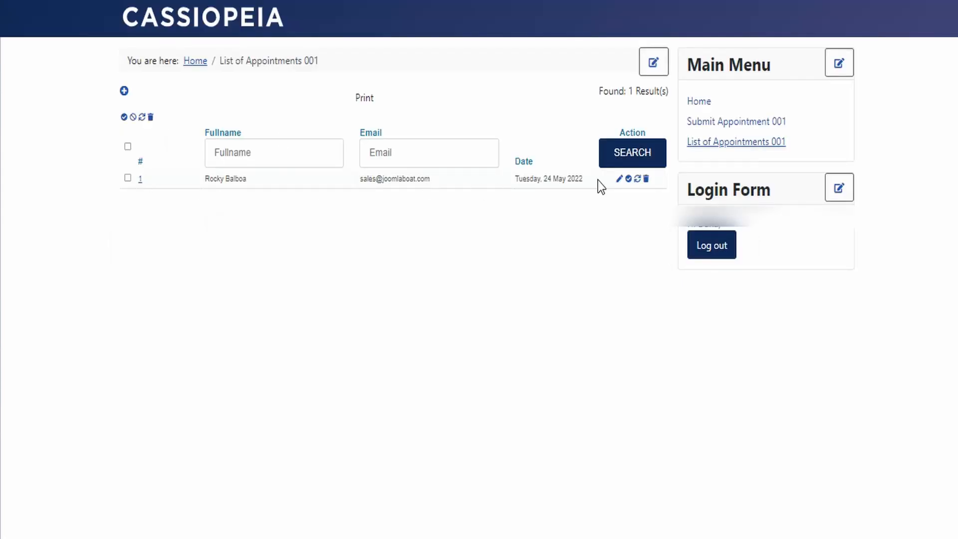